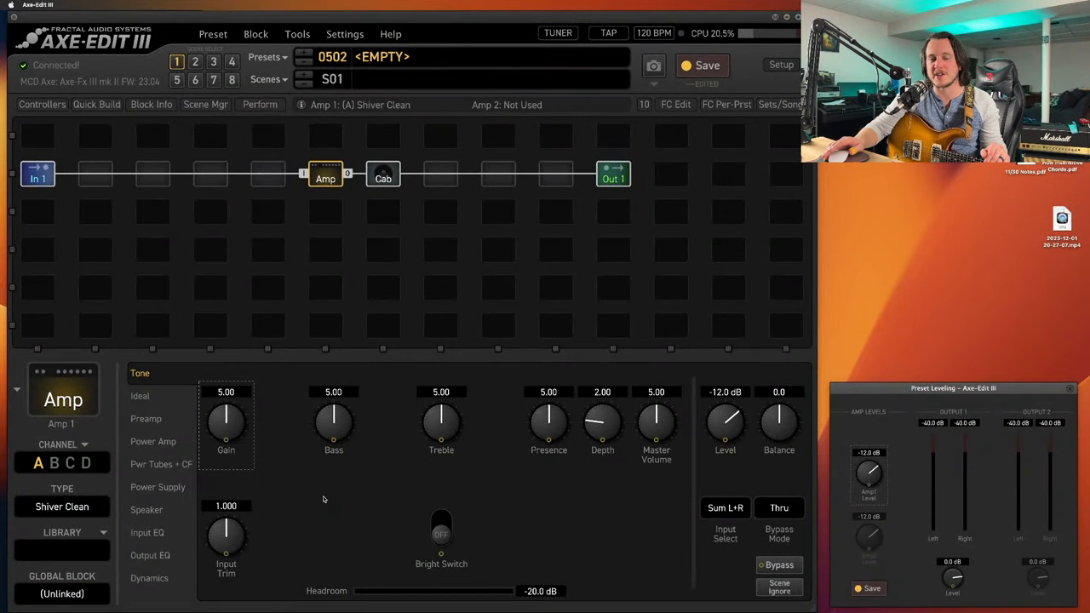
mouse_move(357, 522)
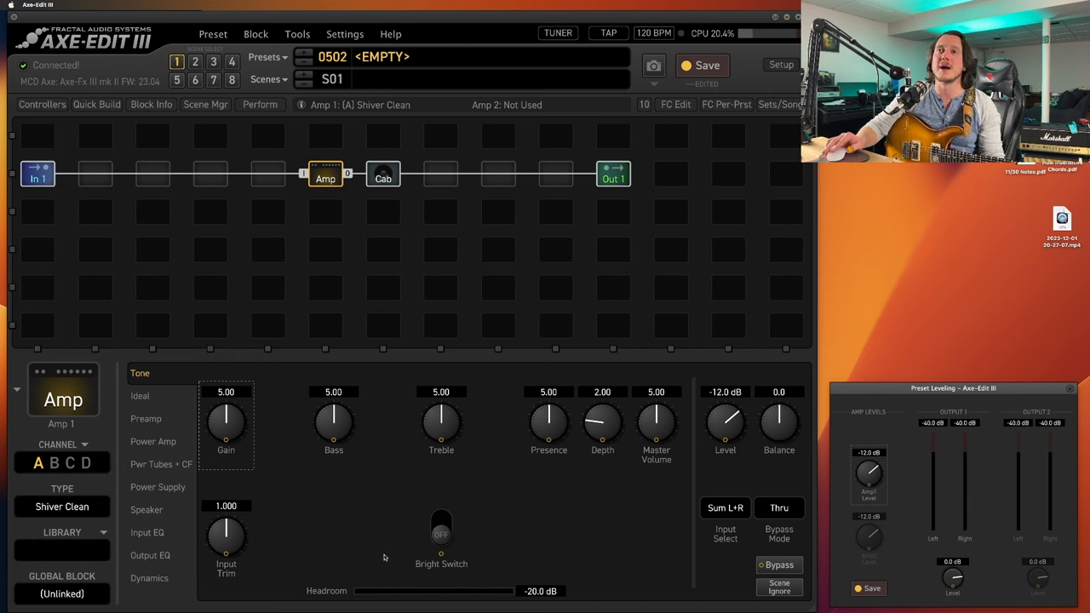
mouse_move(364, 258)
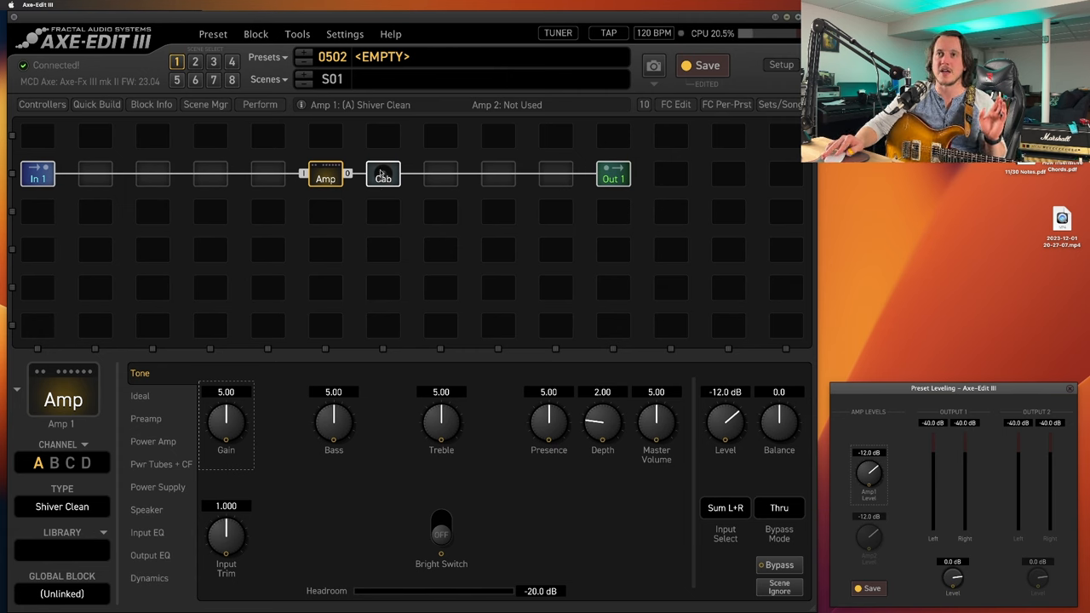
mouse_move(225, 424)
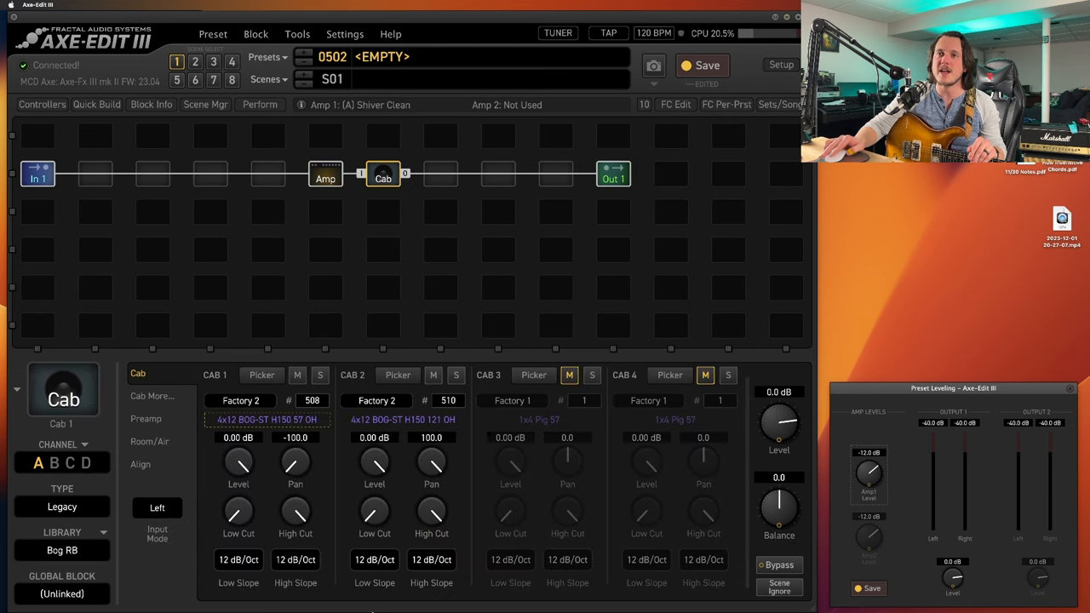
mouse_move(531, 469)
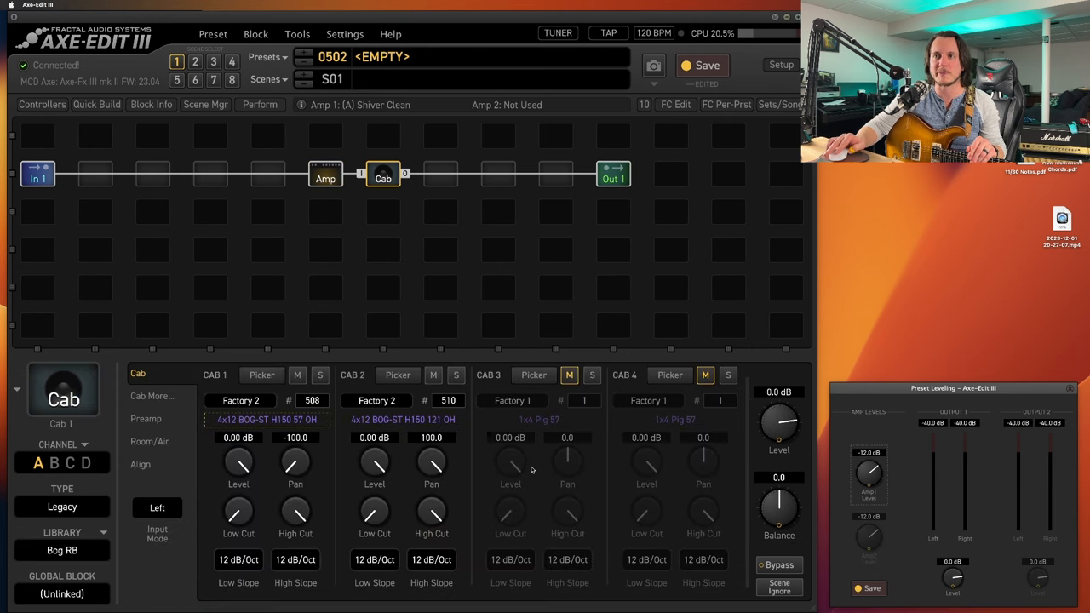
Step: Select the Shiver Clean Amp block to edit its settings
click(325, 175)
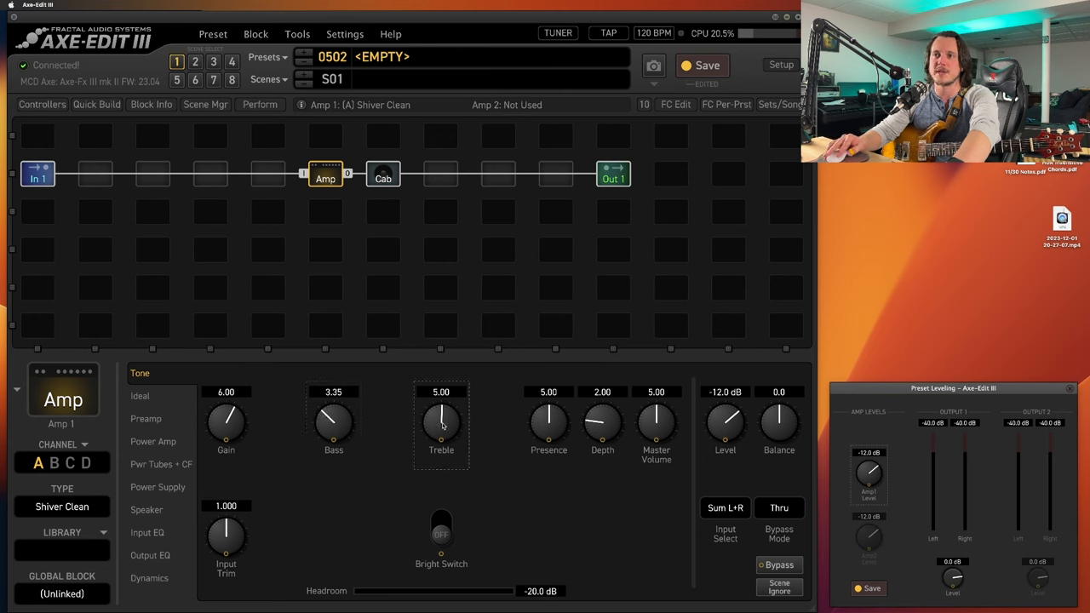
Step: Set amp Treble 6.48, Bright on, Presence 5.82, and Level down to -19.3 dB
drag(441, 426, 441, 400)
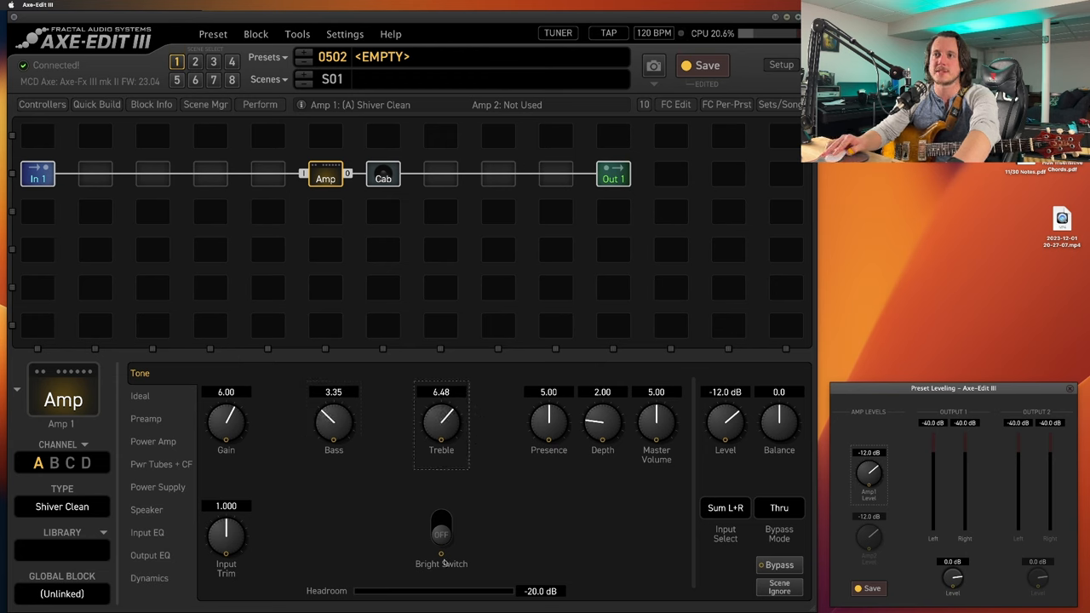
click(441, 528)
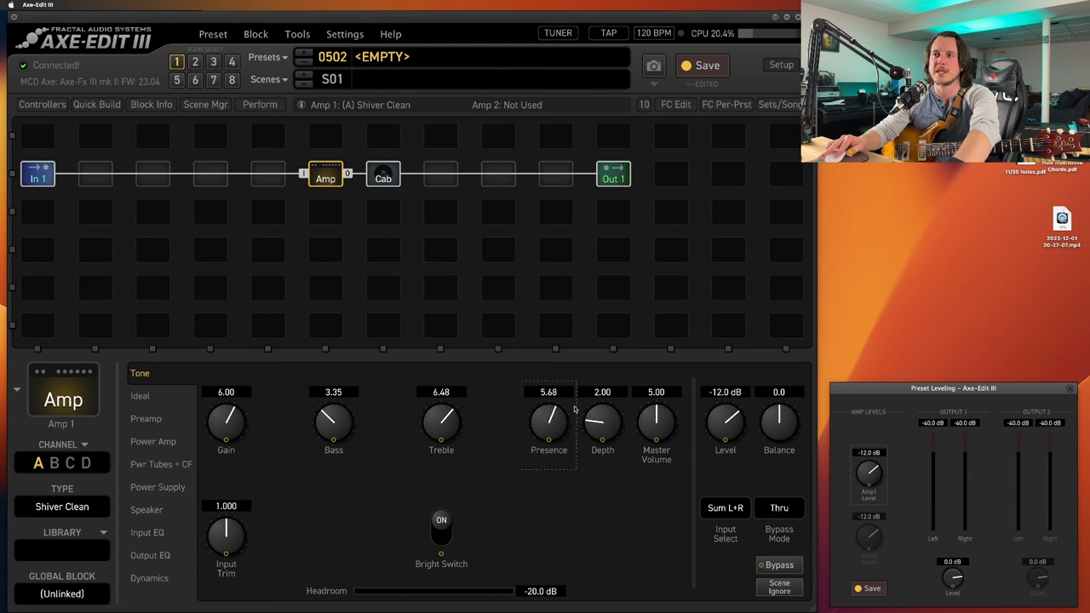
drag(602, 426, 602, 409)
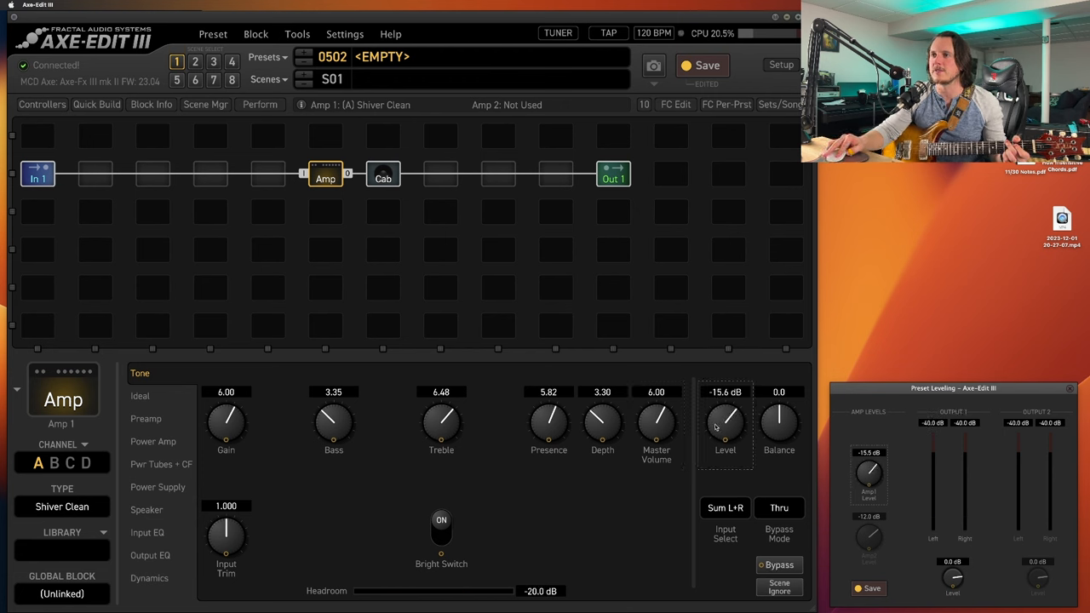
drag(726, 421, 725, 439)
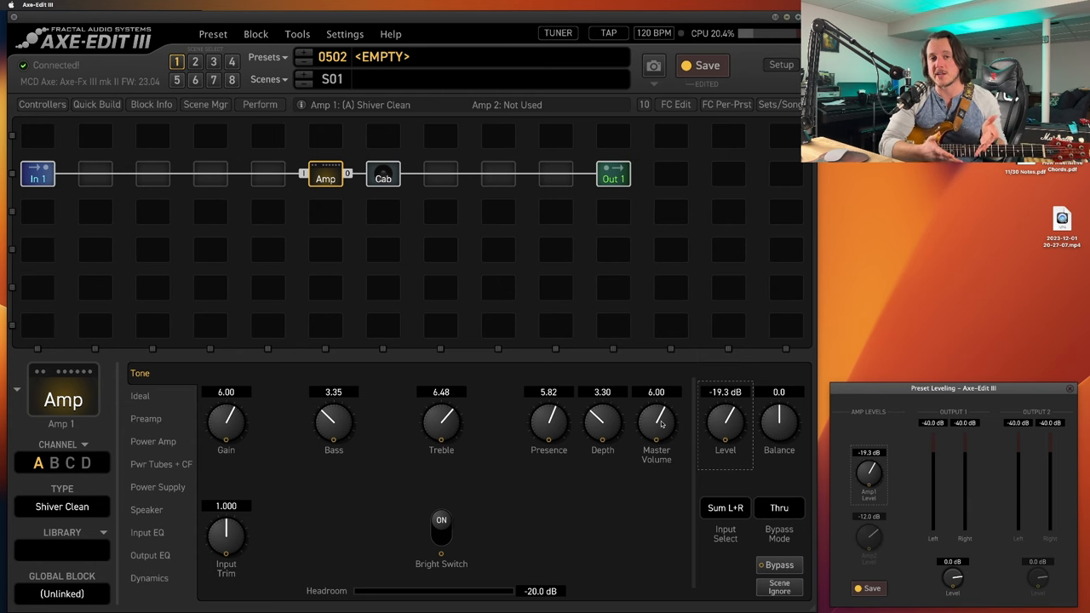
mouse_move(690, 433)
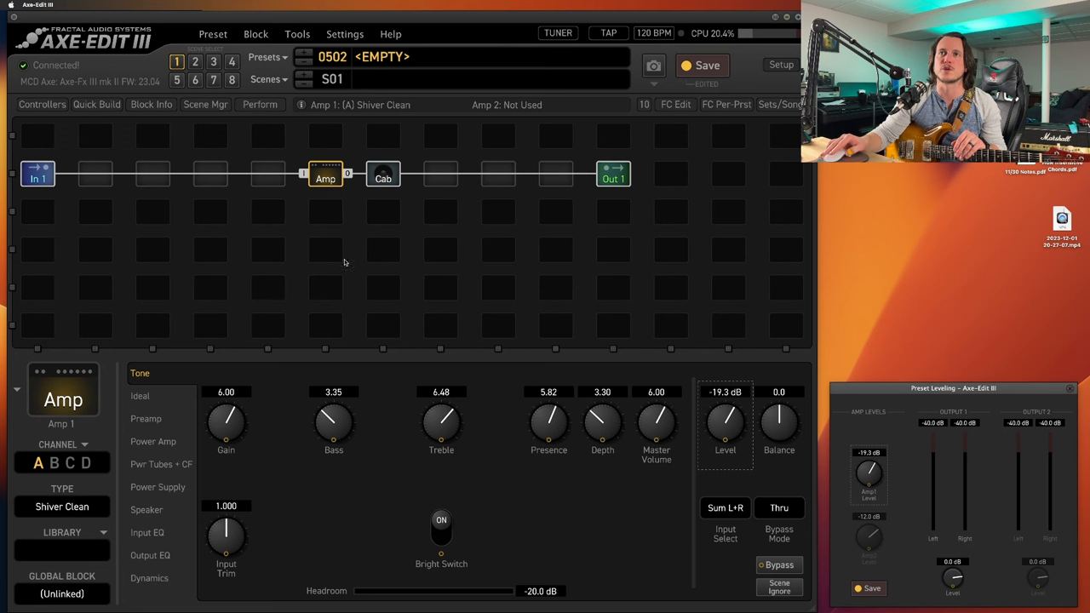
Step: Switch to scene 2 via Scene Mgr and view the channel B Shiver Lead amp
click(205, 104)
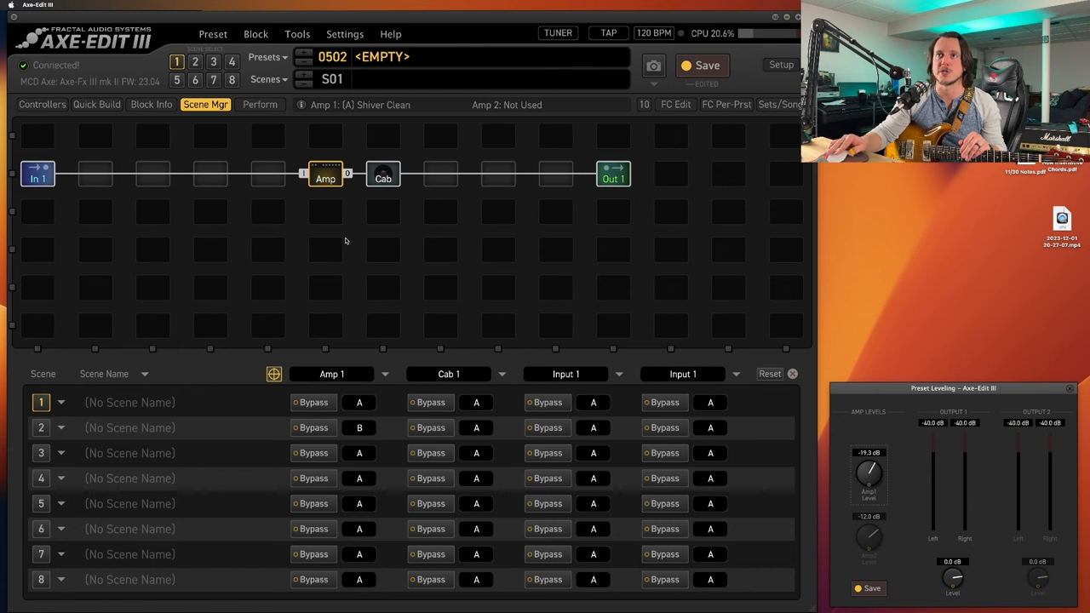
double_click(325, 175)
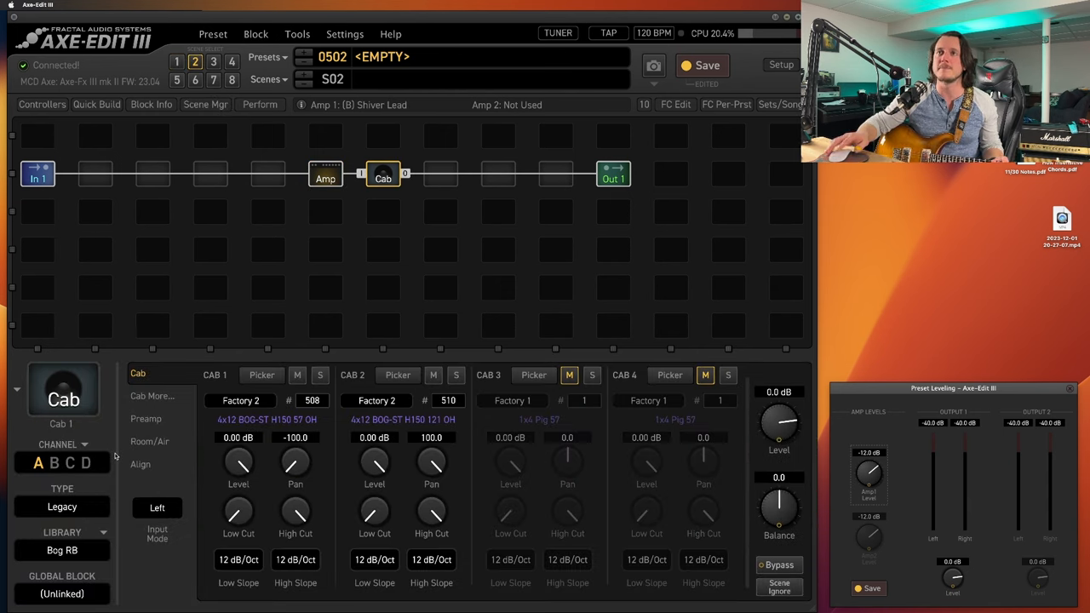
click(325, 173)
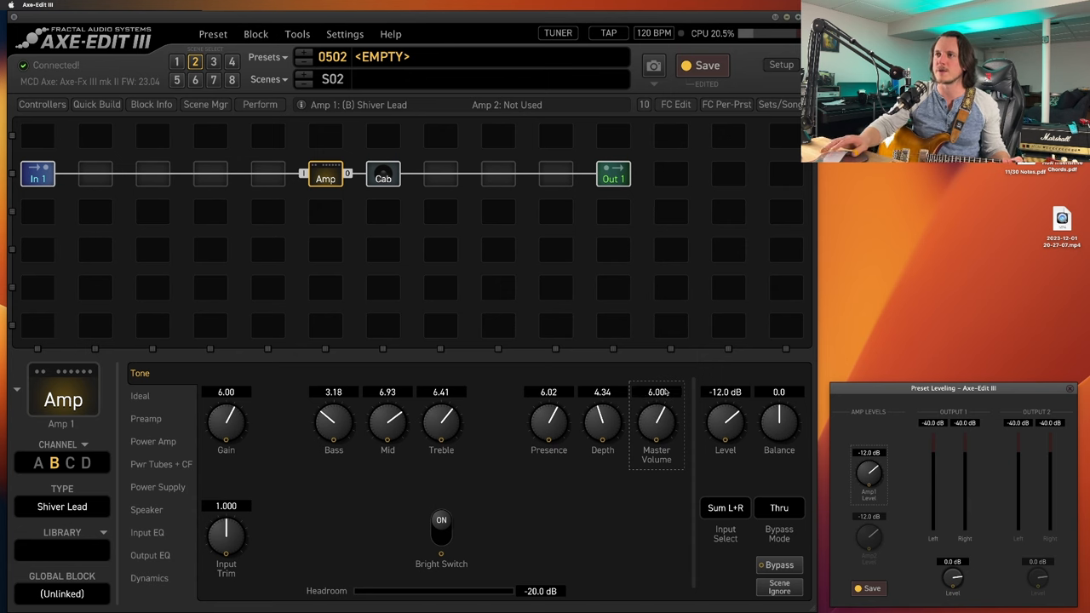
Step: Set the Shiver Lead amp Level to -15.6 dB, Gain to 6.87, and adjust Mid
drag(725, 418, 725, 434)
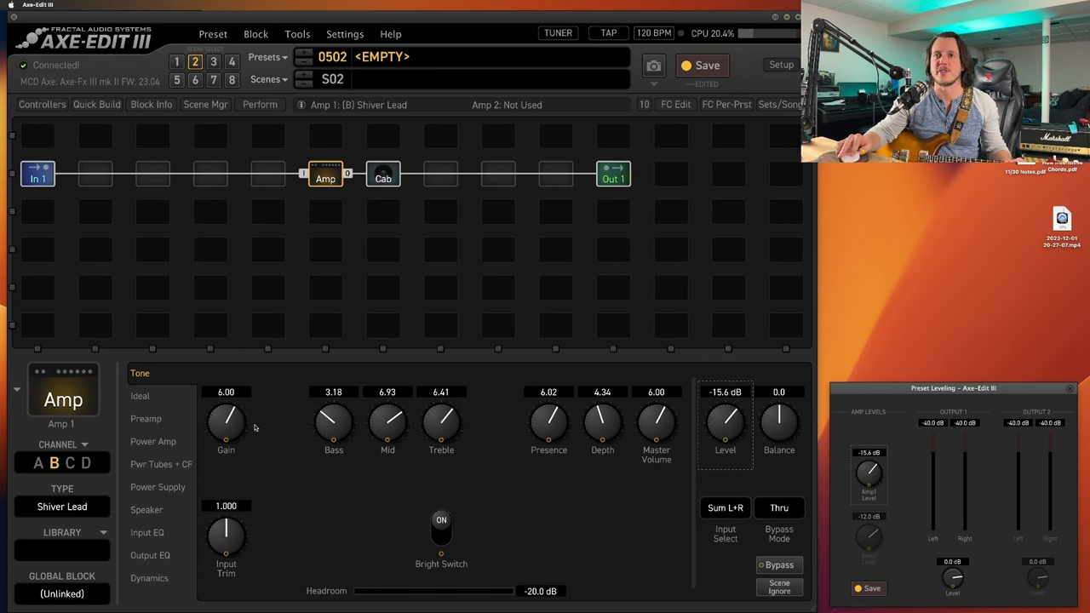
drag(226, 422, 230, 404)
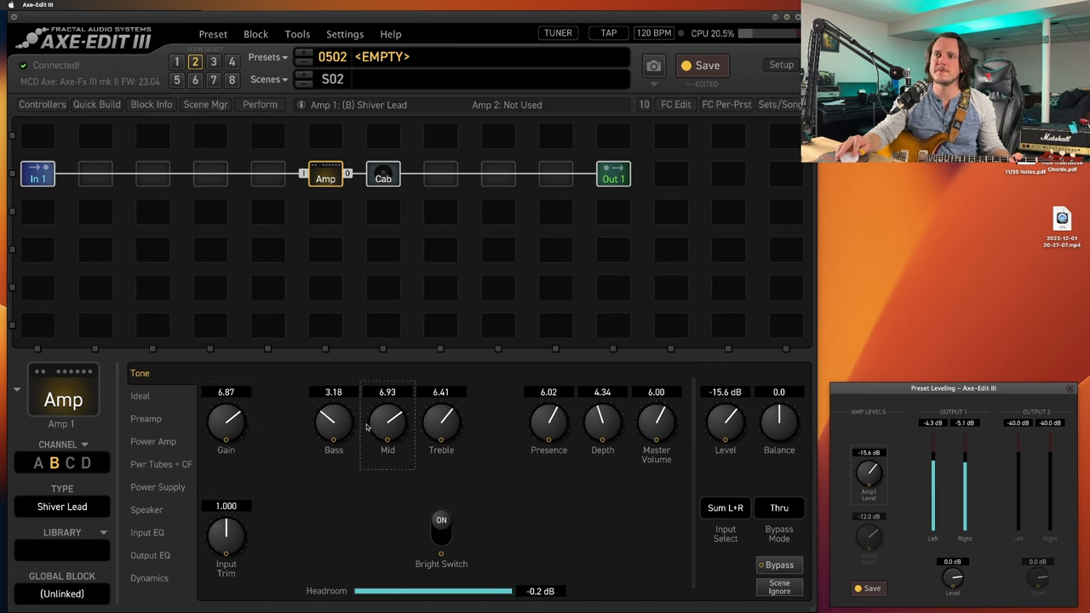
drag(441, 425, 441, 413)
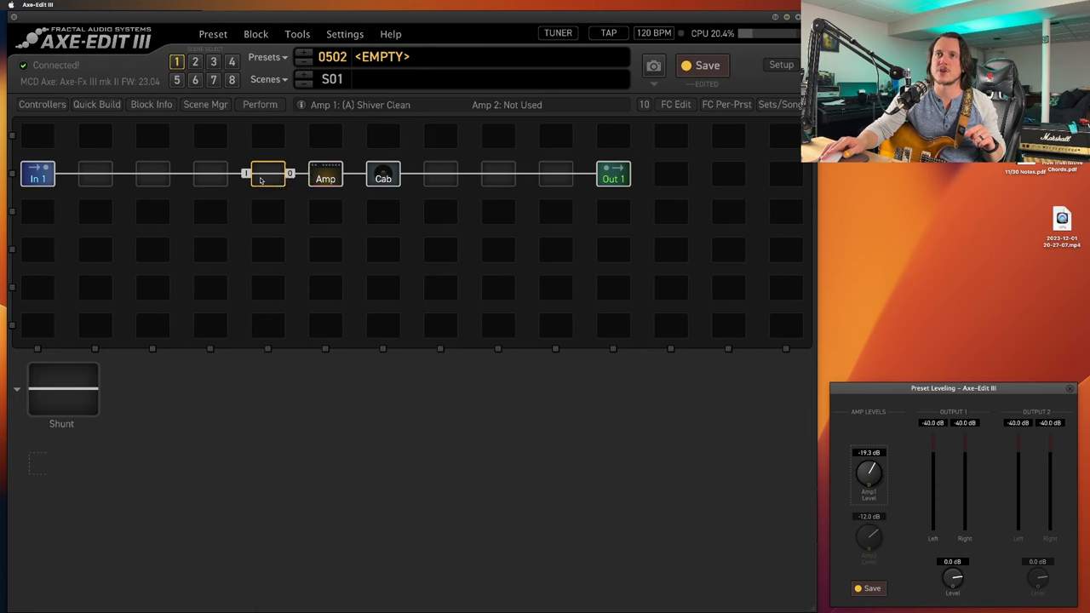
Step: Insert an engaged Sunrise Splendor Drive before the amp with Level 5.97
right_click(268, 174)
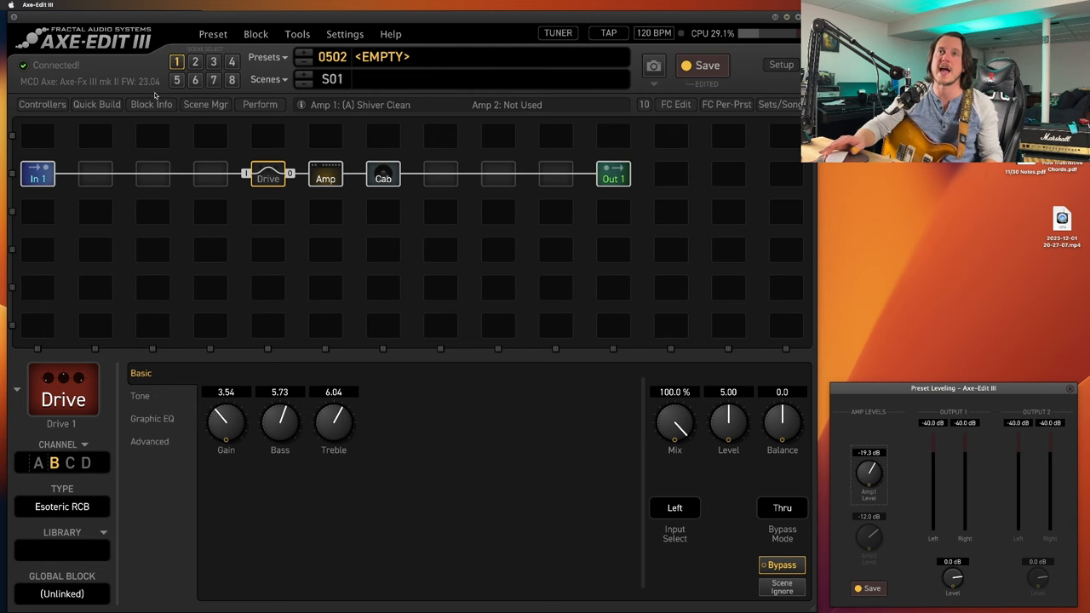
mouse_move(154, 96)
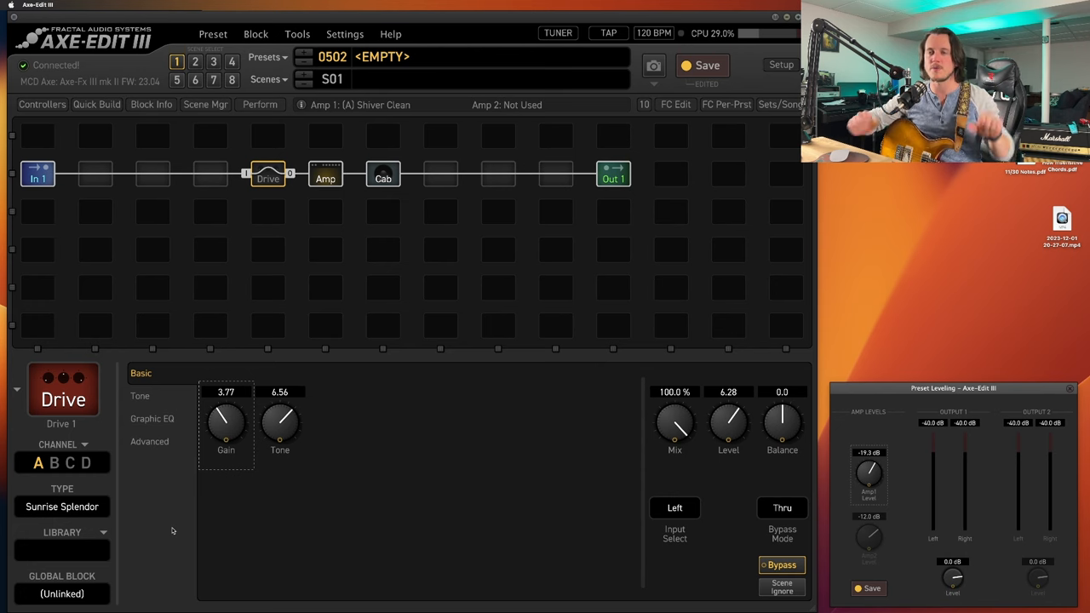
mouse_move(347, 592)
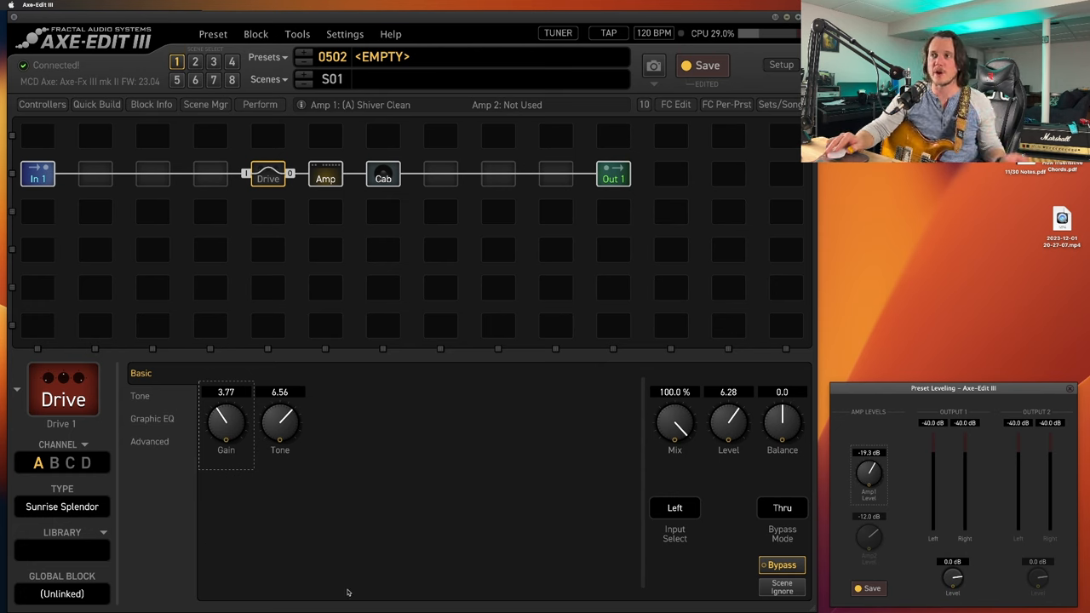
drag(728, 426, 728, 434)
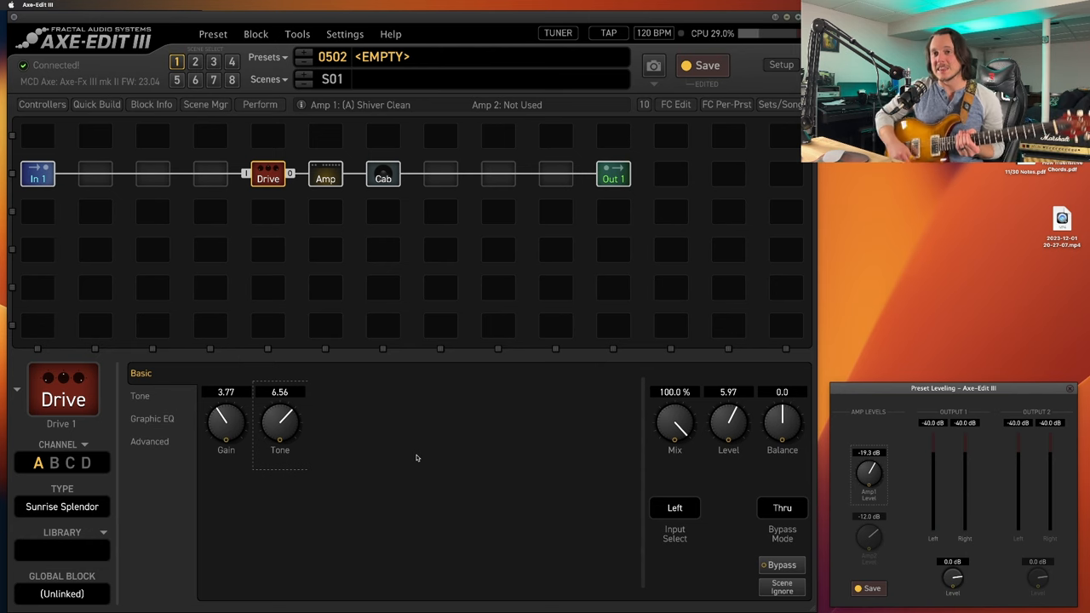
Step: Retune the drive to Tone 7.48 and Level 5.40, then start adding another block
drag(280, 424, 280, 405)
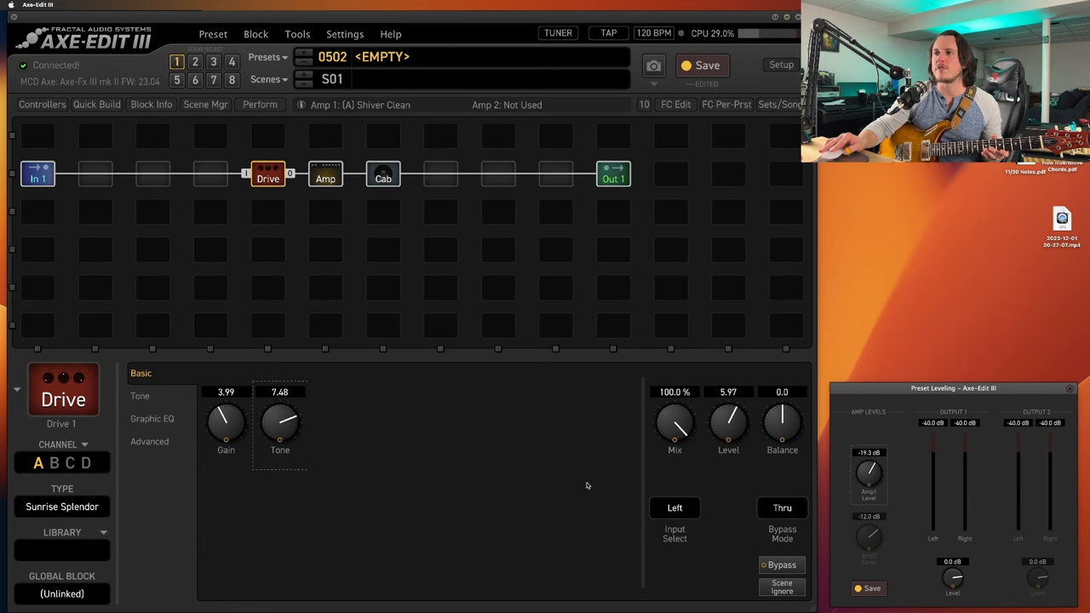
drag(728, 426, 728, 434)
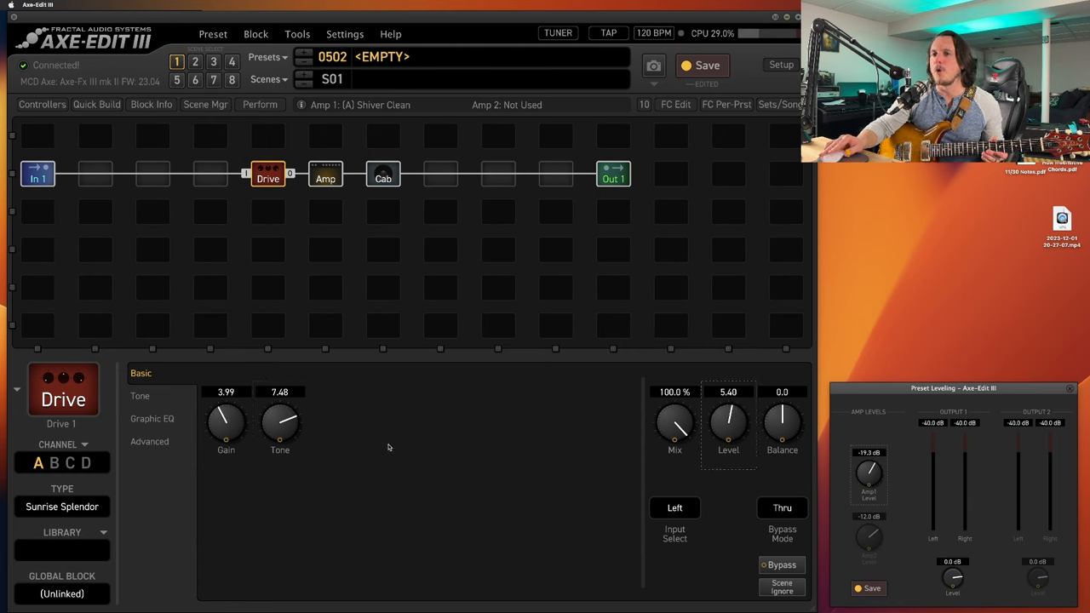
mouse_move(358, 449)
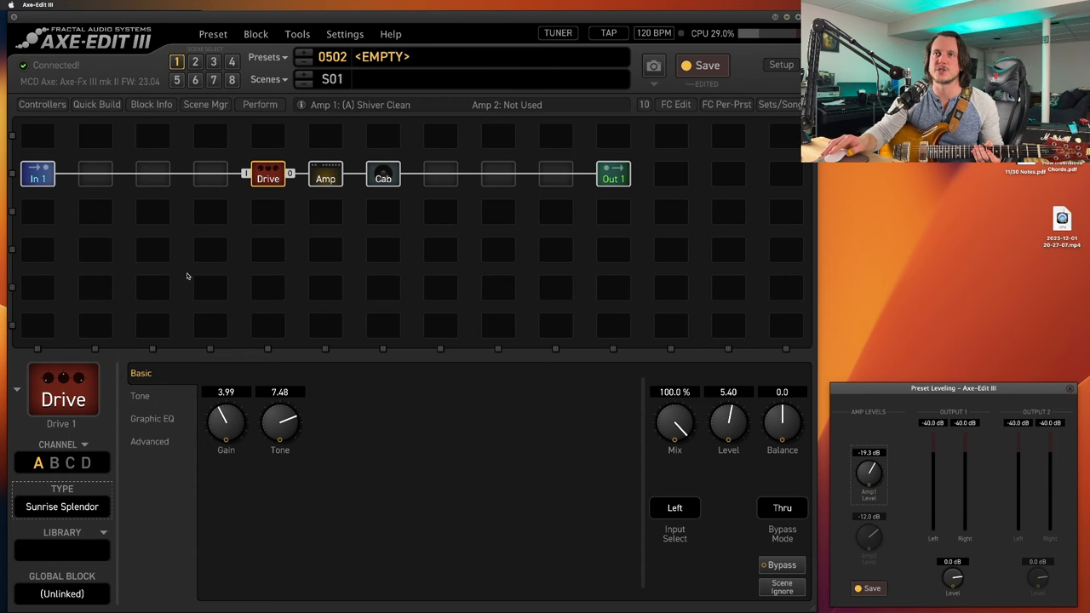
right_click(267, 173)
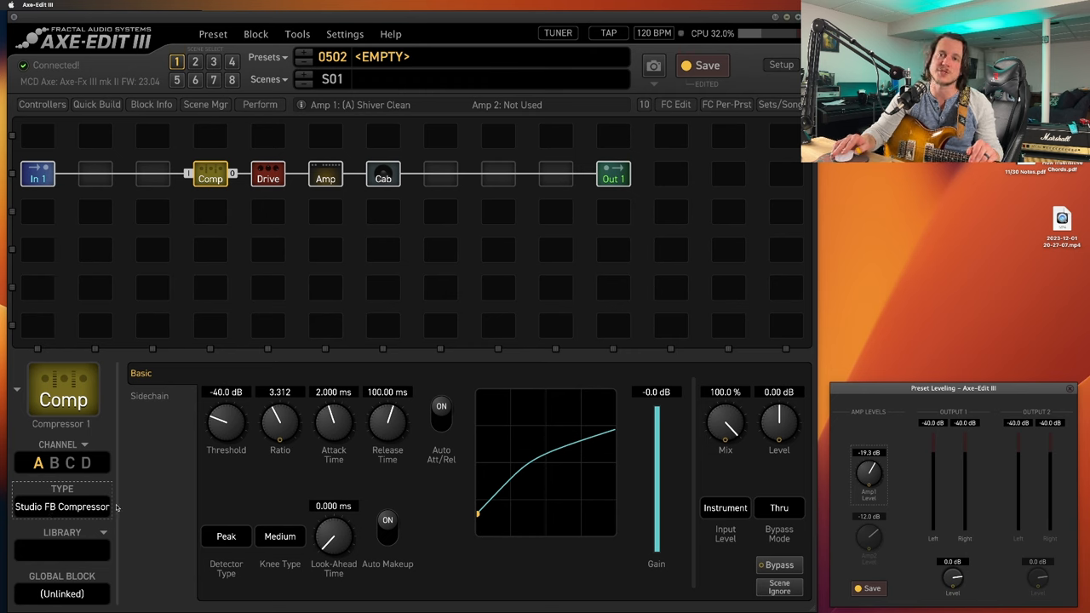
mouse_move(176, 500)
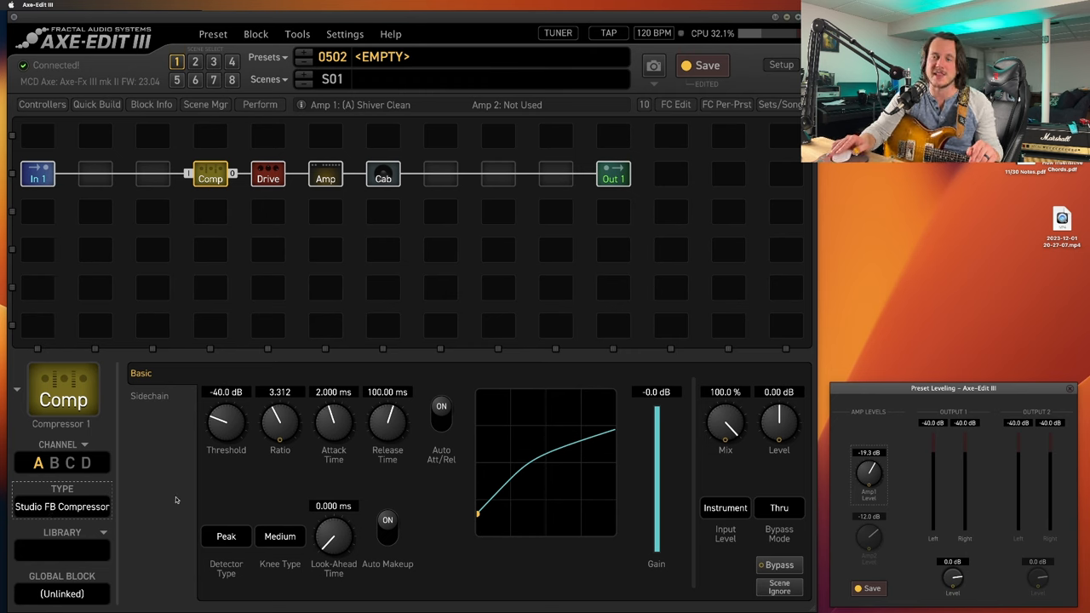
mouse_move(108, 522)
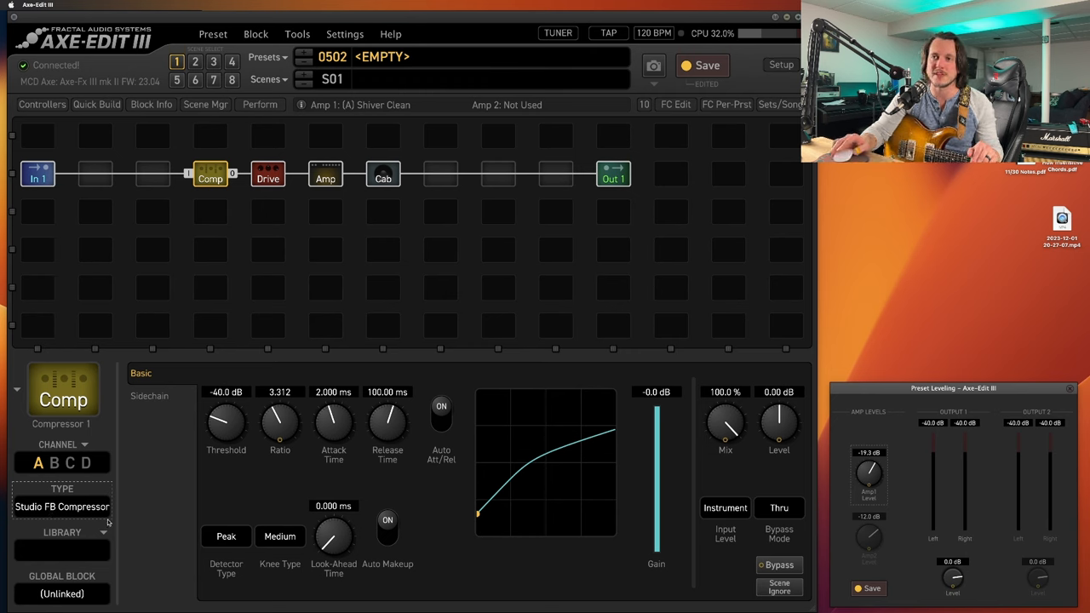
mouse_move(258, 497)
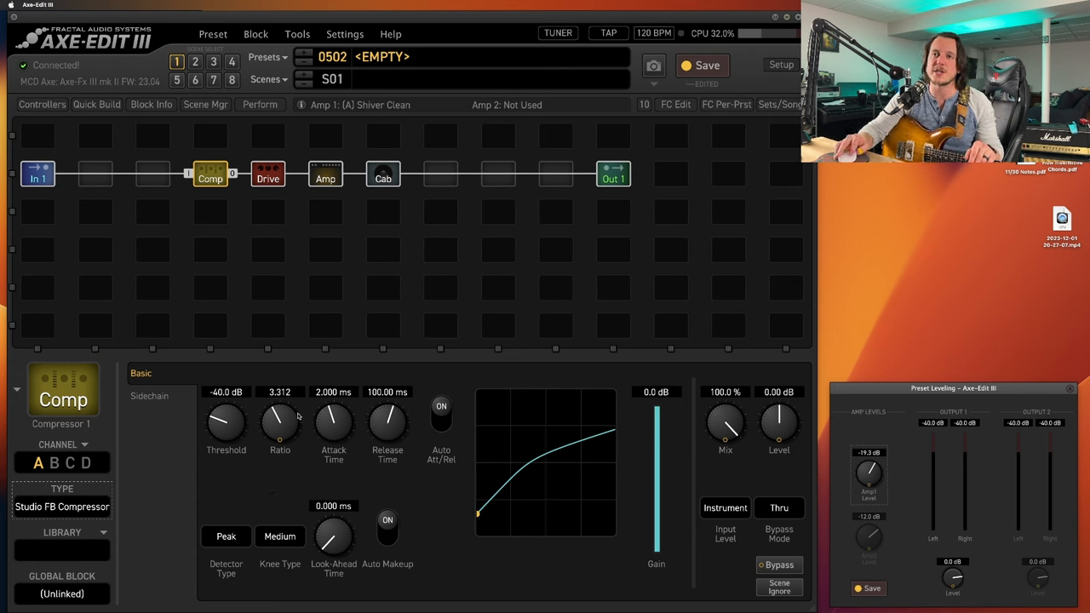
Step: Nudge the Studio FB Compressor Ratio up to 3.330
drag(280, 422, 298, 412)
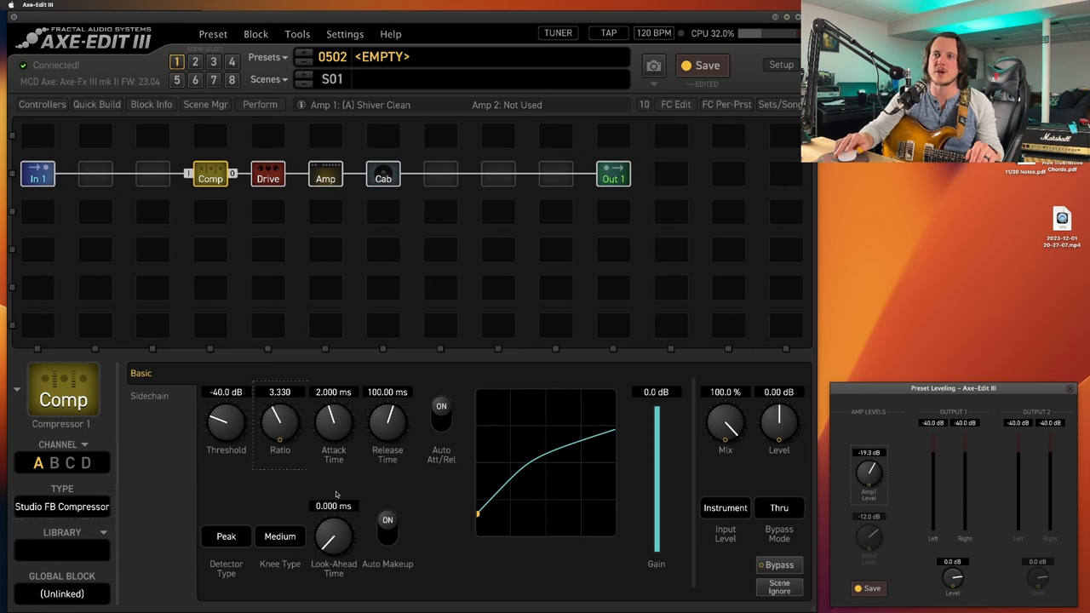
mouse_move(251, 483)
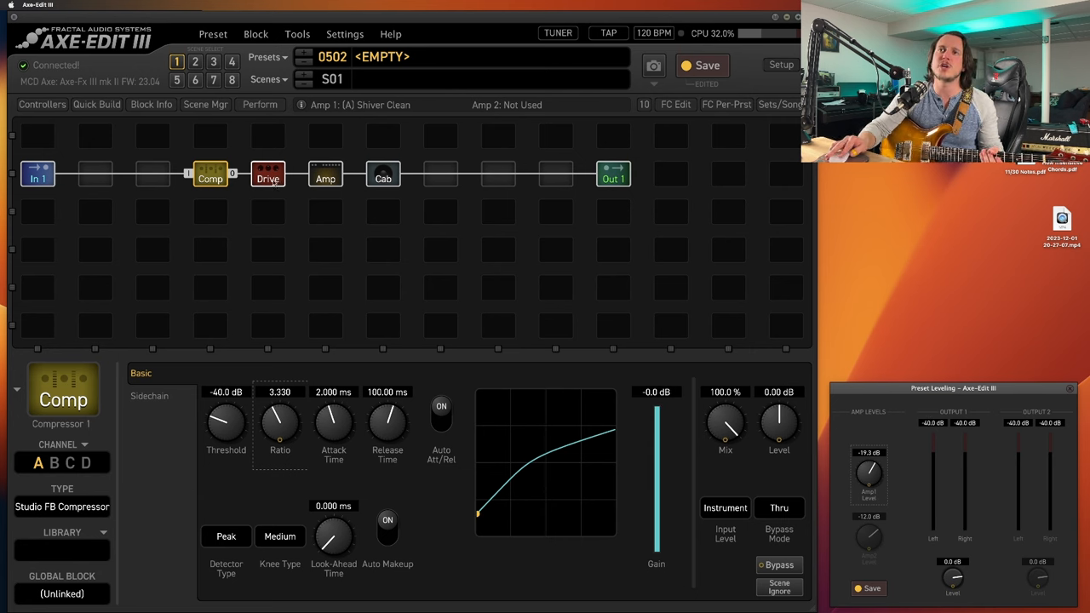
Step: Bypass the Sunrise Splendor drive and view the compressor's parameters
click(268, 173)
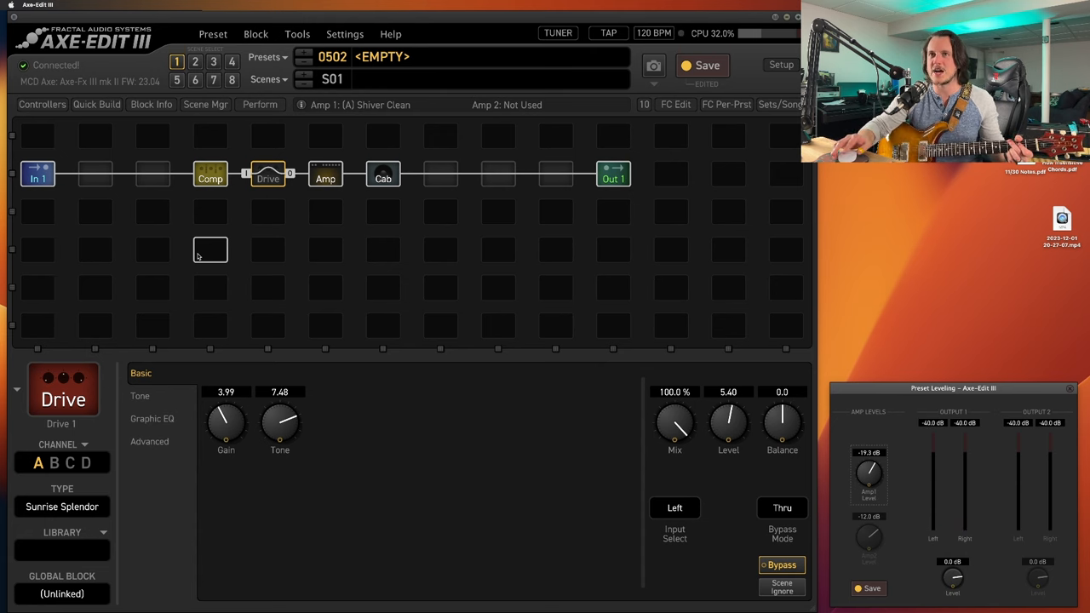
click(211, 173)
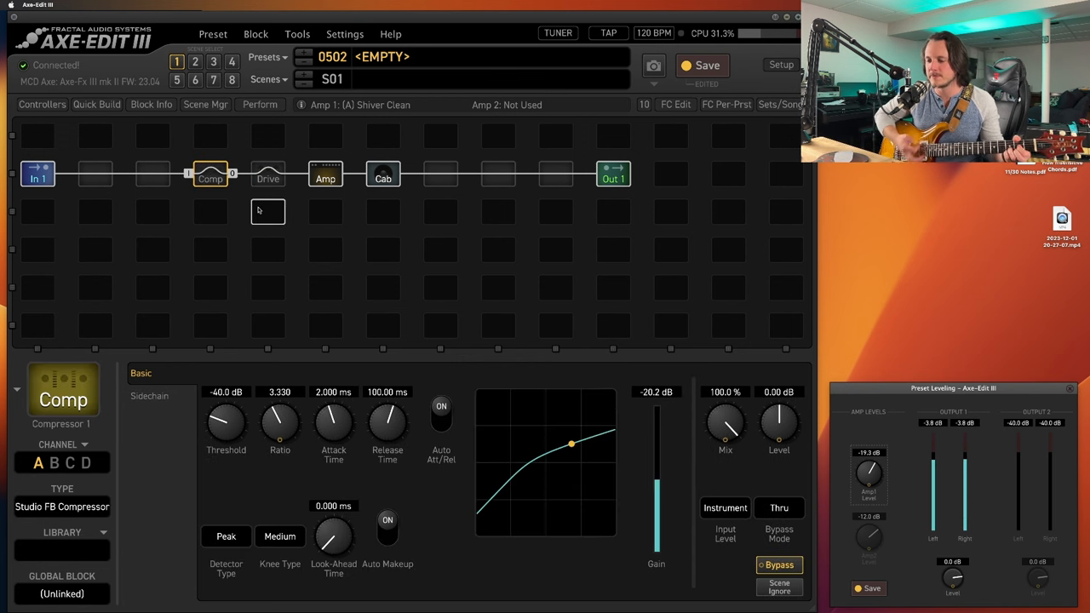
drag(572, 443, 505, 483)
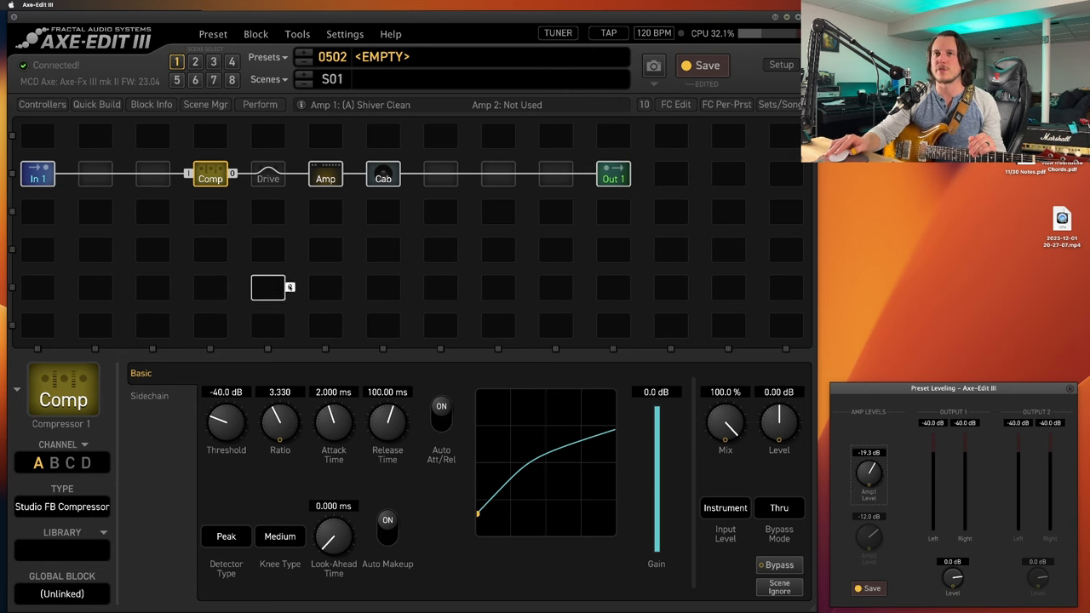
Step: Re-engage the drive, try it ahead of Comp, then return it after Comp
click(267, 174)
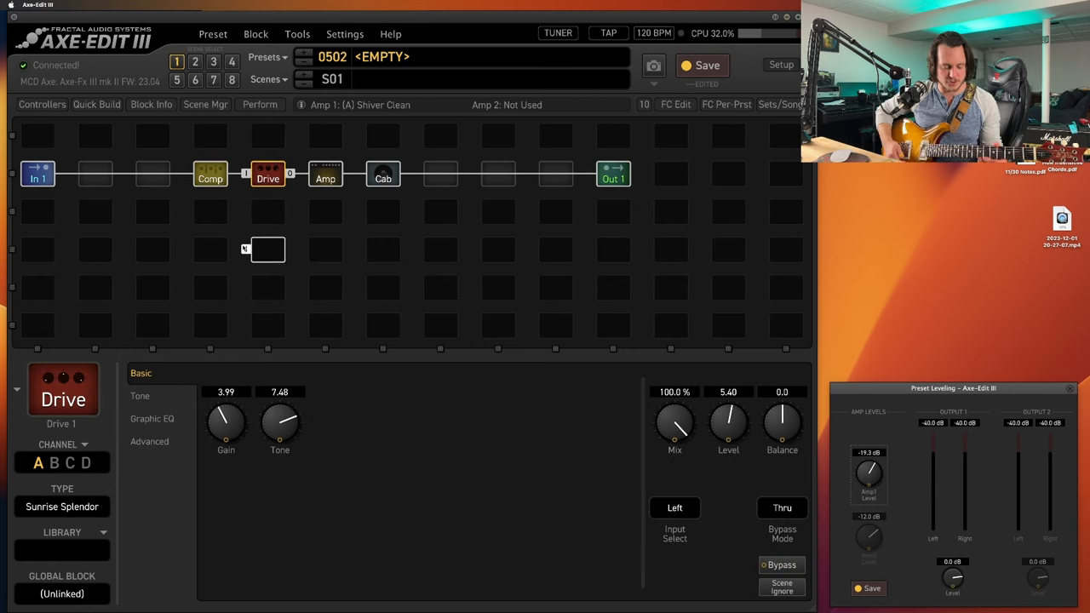
mouse_move(268, 250)
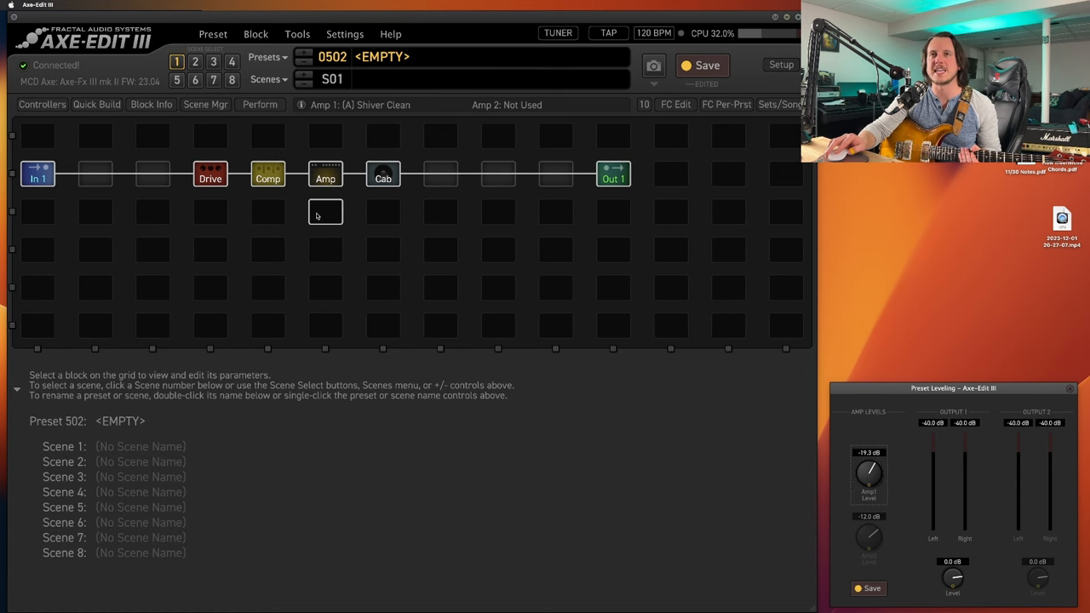
click(209, 173)
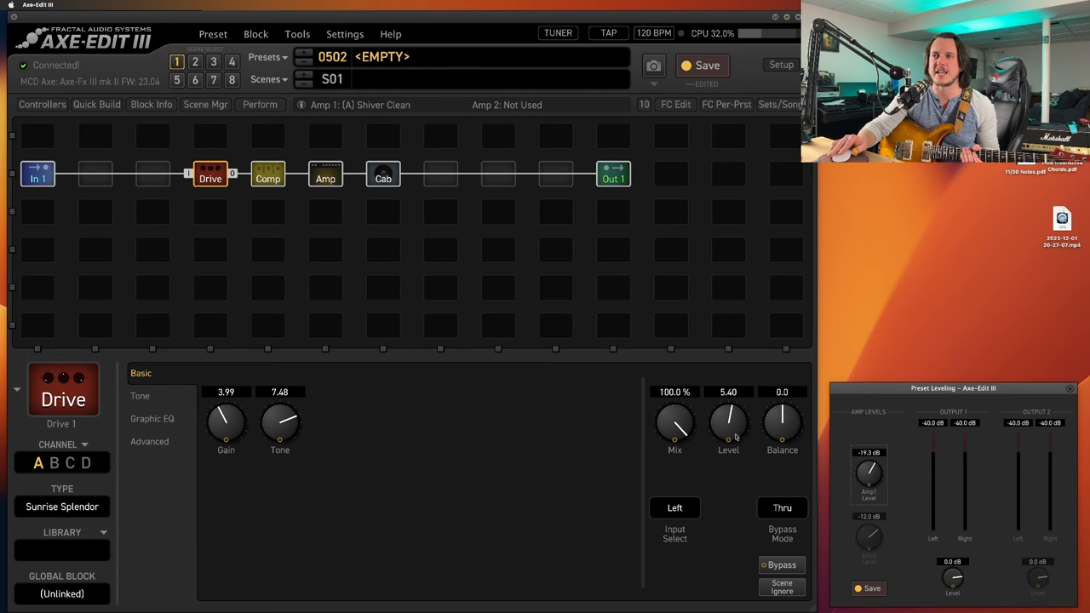
mouse_move(746, 440)
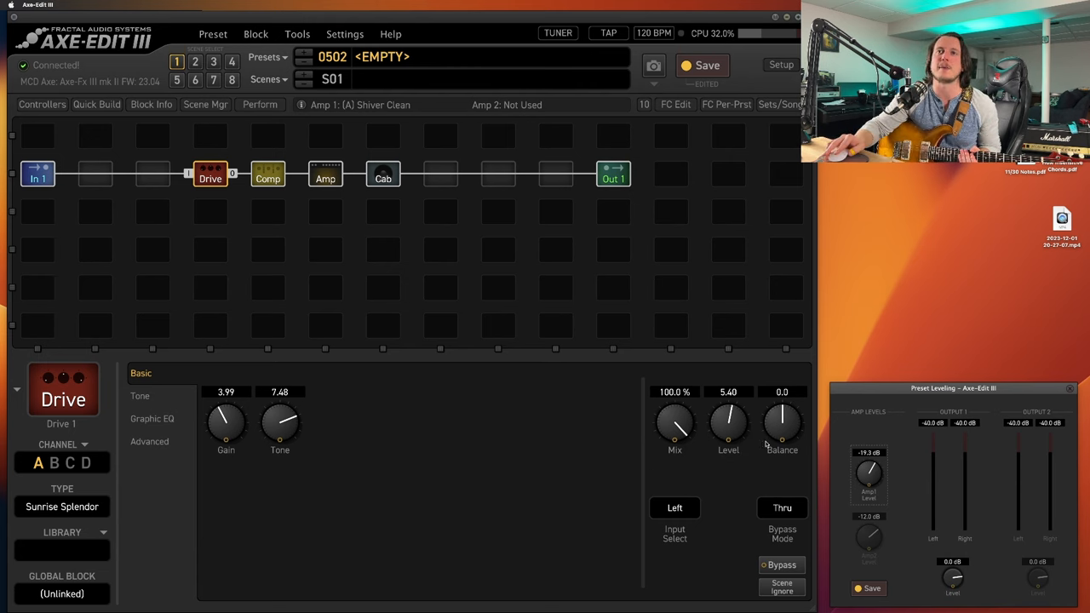
click(267, 173)
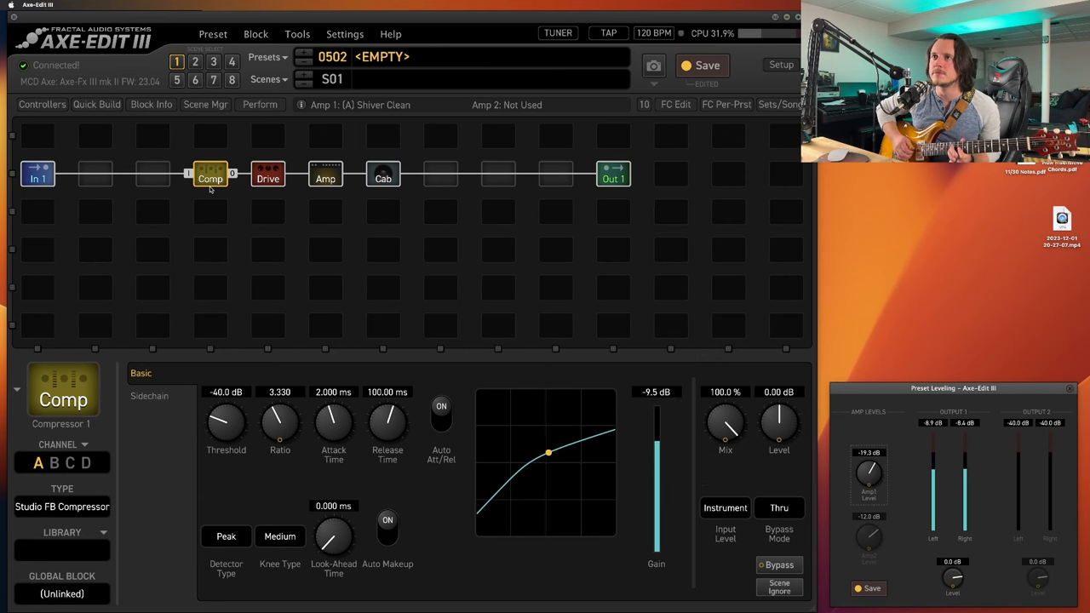
Step: Move the Drive block into the slot ahead of the Studio FB Compressor
click(267, 174)
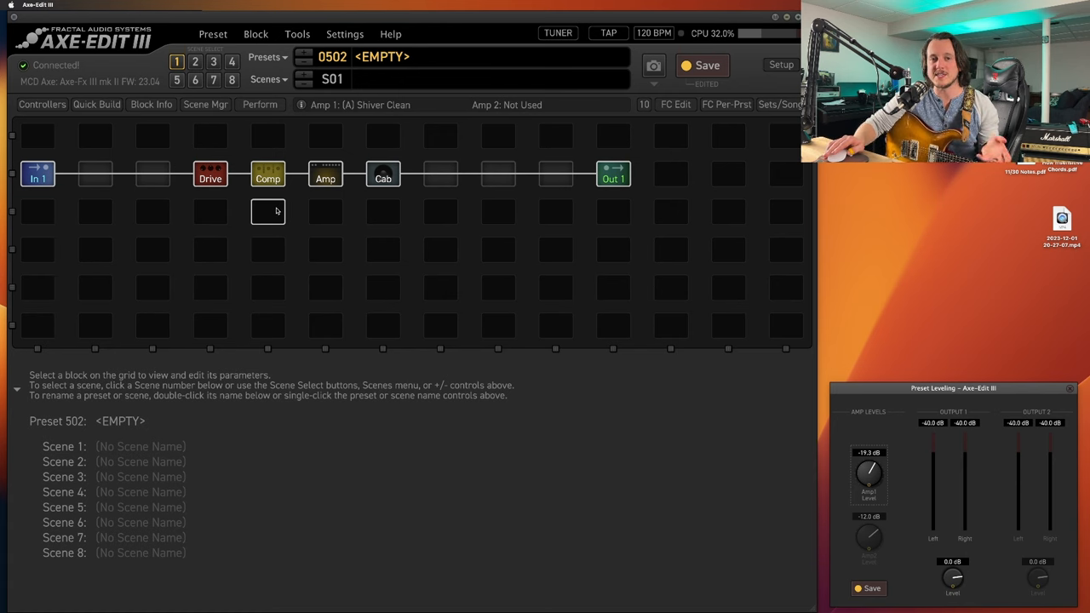
mouse_move(290, 210)
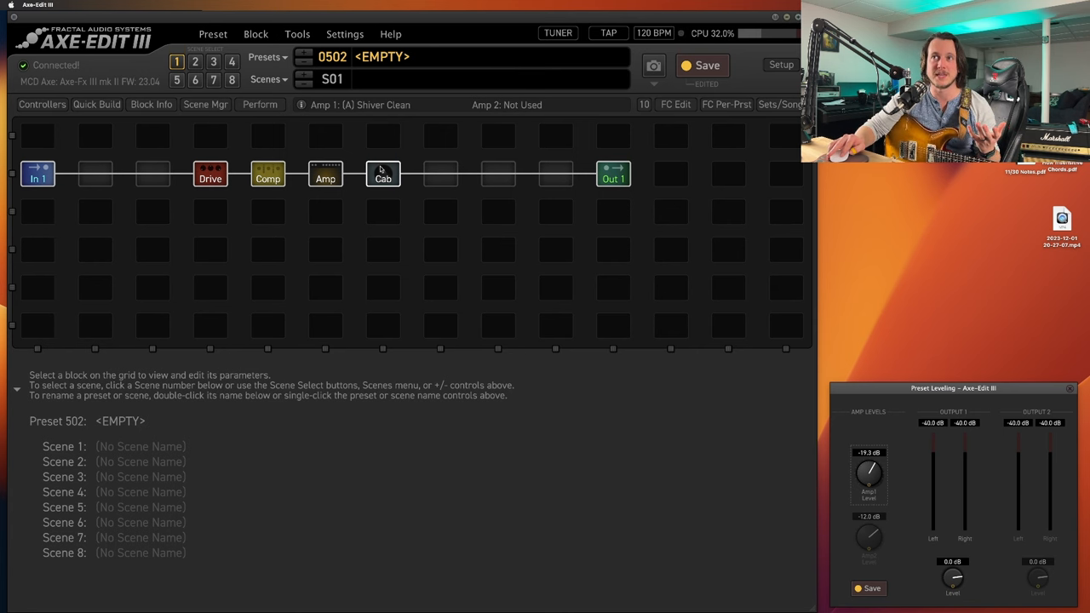
Step: Bypass the Sunrise Splendor drive and Studio FB compressor, leaving only the Shiver Clean amp and cab
click(382, 173)
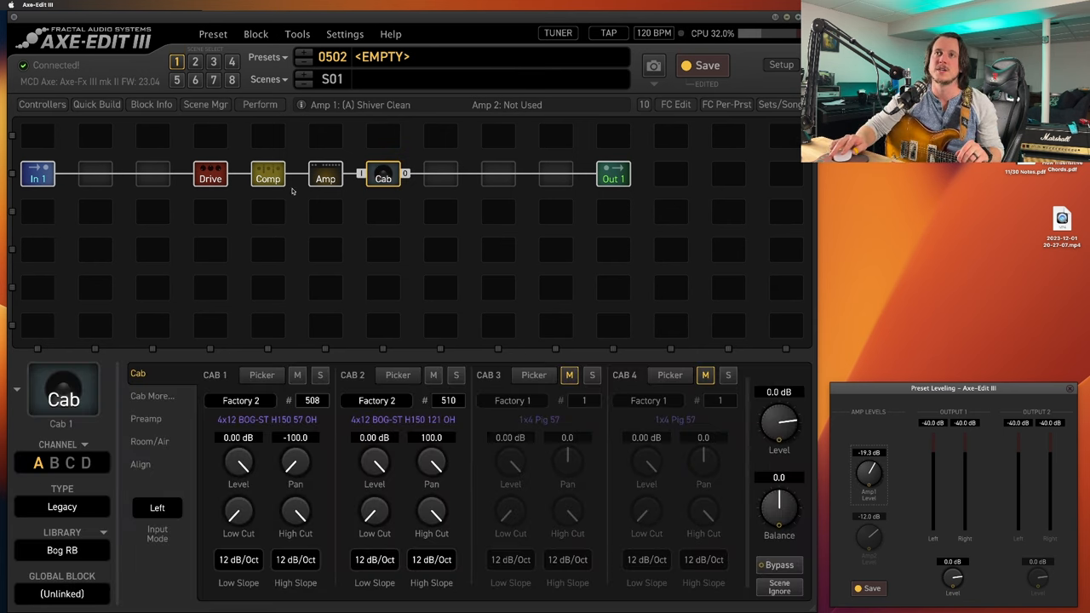
click(267, 176)
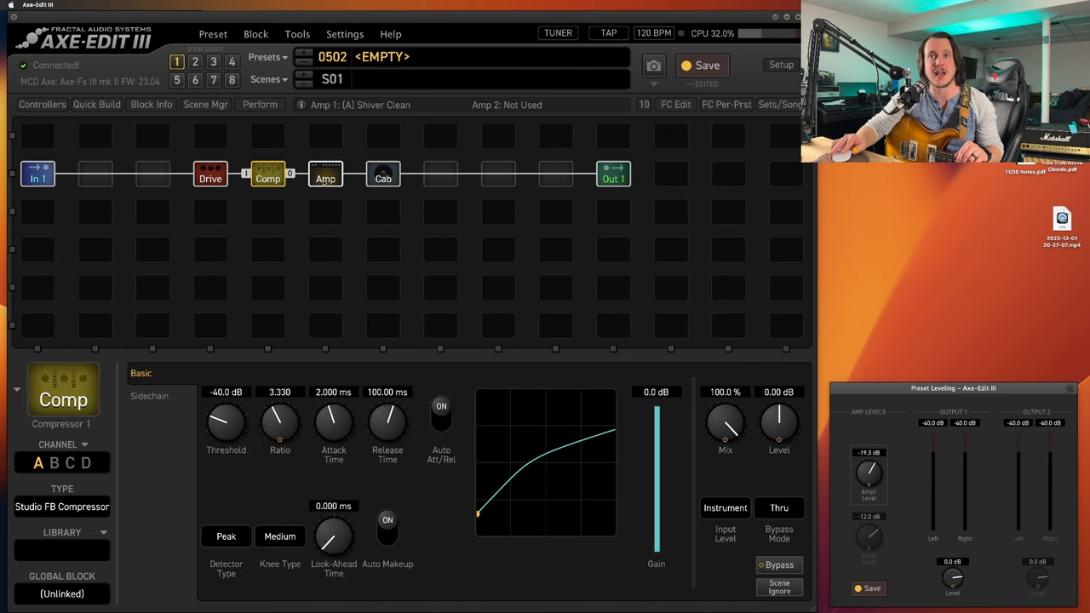
click(209, 174)
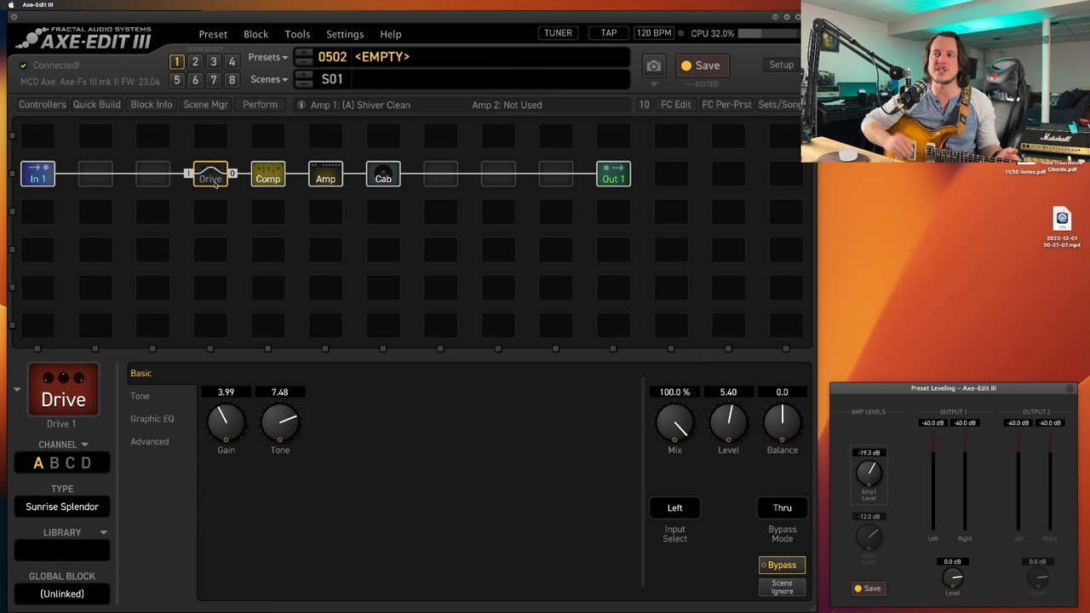
mouse_move(361, 189)
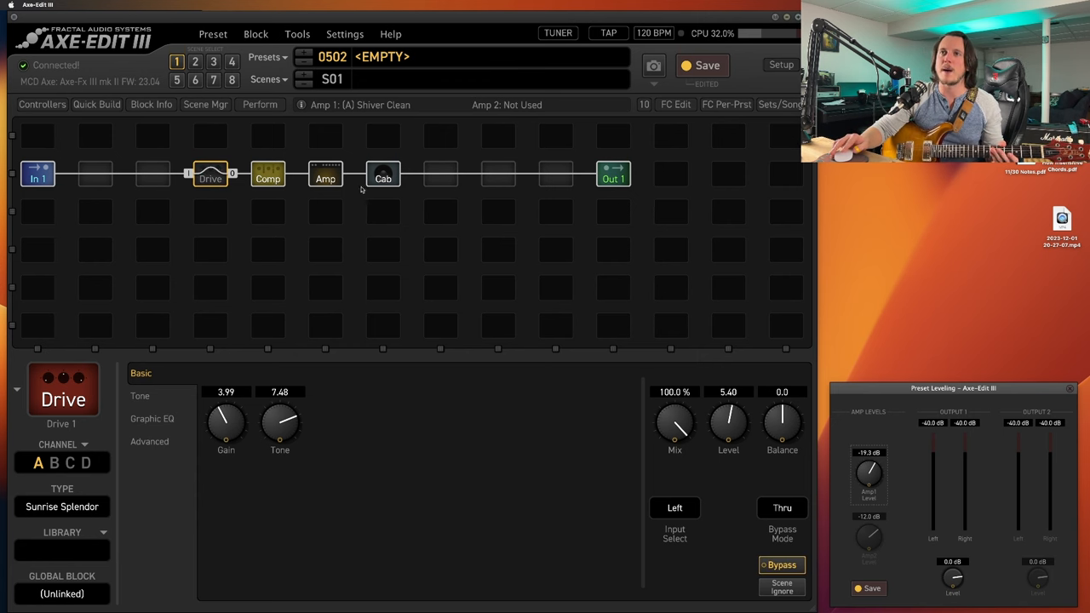
click(326, 174)
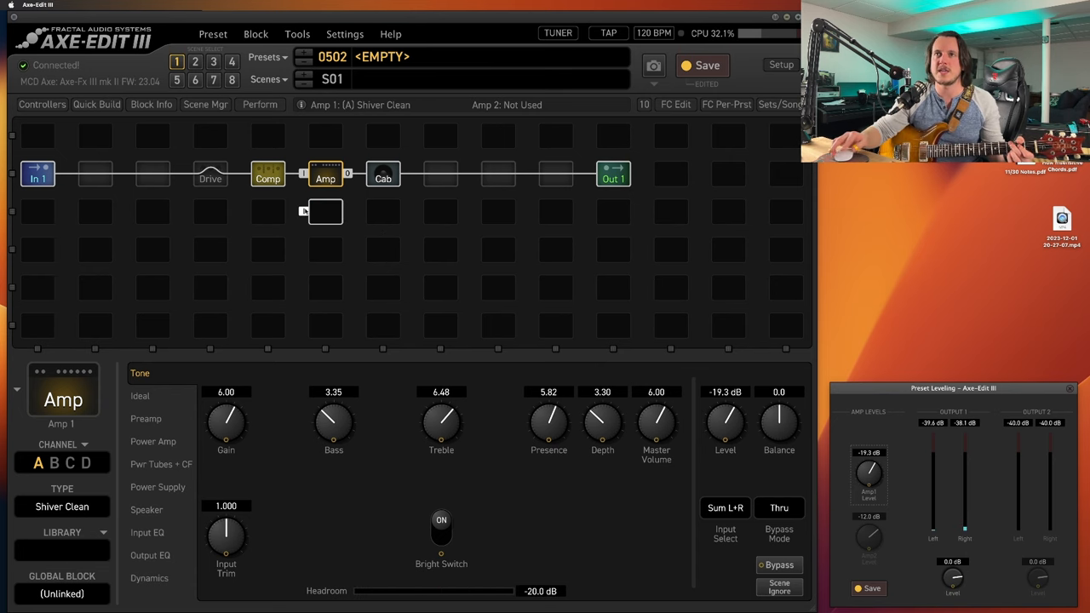
click(267, 175)
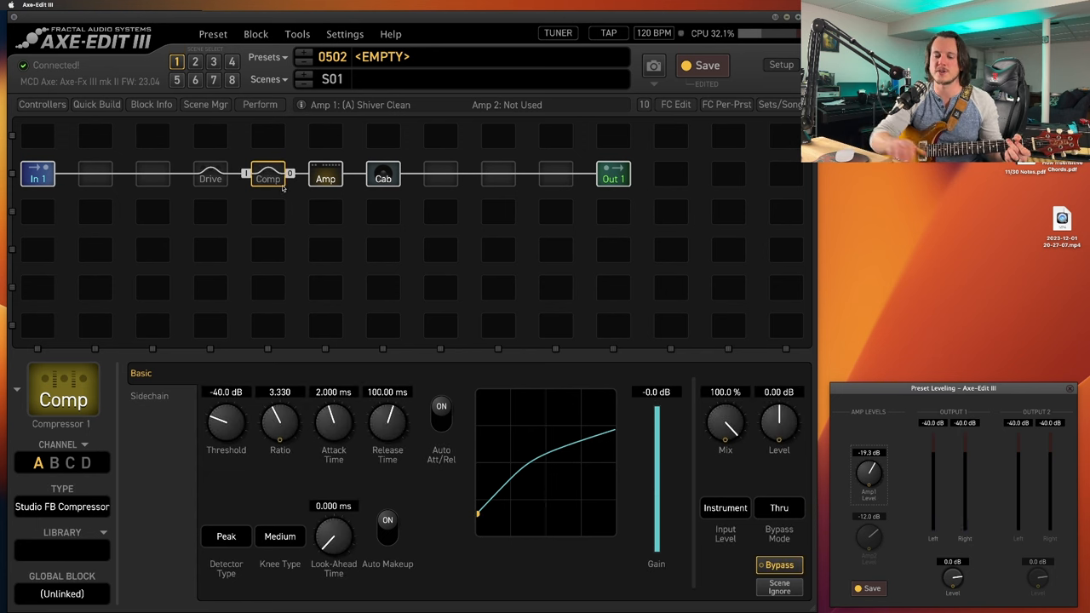
Step: Move the Studio FB compressor to the slot after the cab and engage it
click(268, 174)
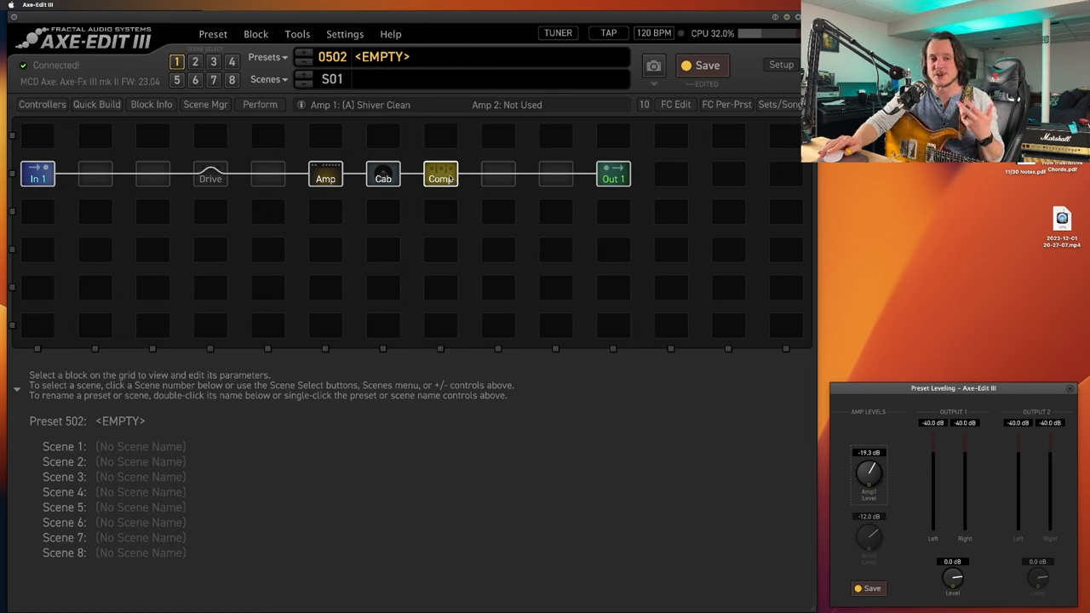
Step: Show the post-cab Studio FB compressor's settings and re-engage the Sunrise Splendor drive
click(441, 174)
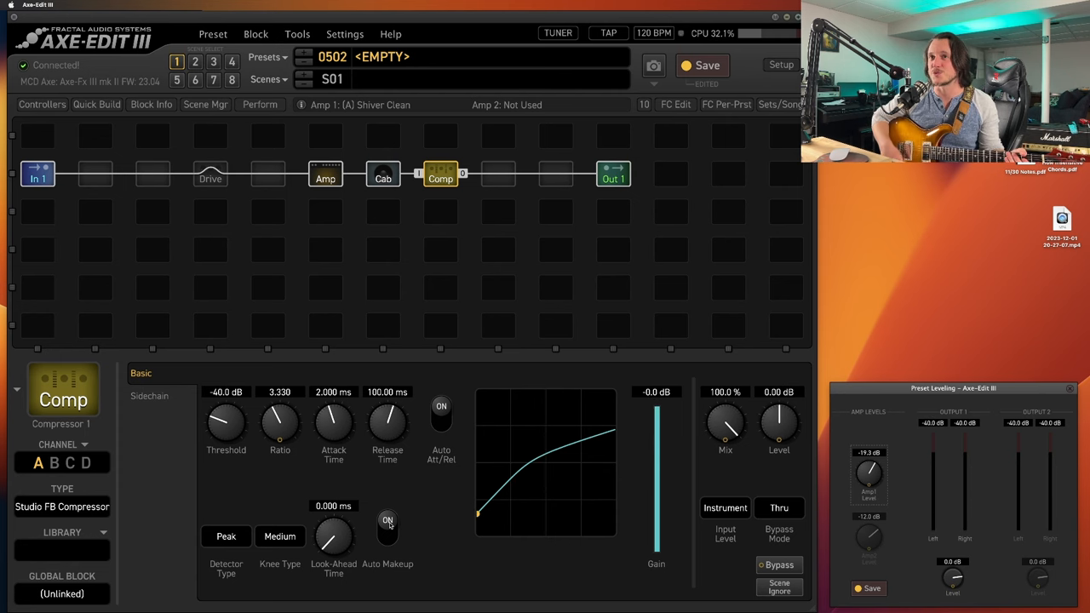
click(211, 173)
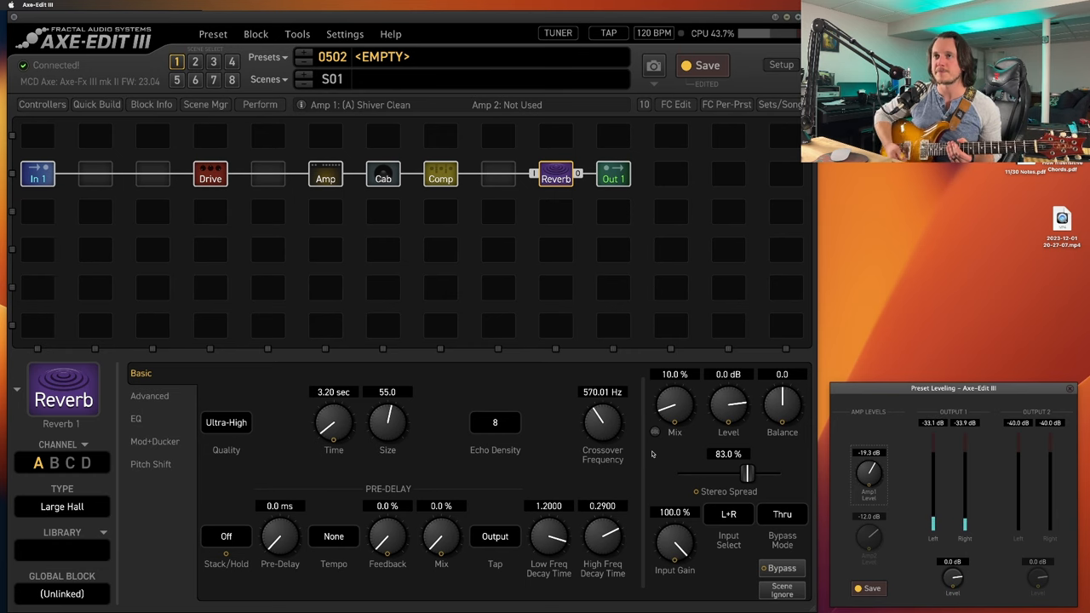
Step: Display the Sunrise Splendor drive's settings: Gain 3.99, Tone 7.48, Level 5.40
click(210, 174)
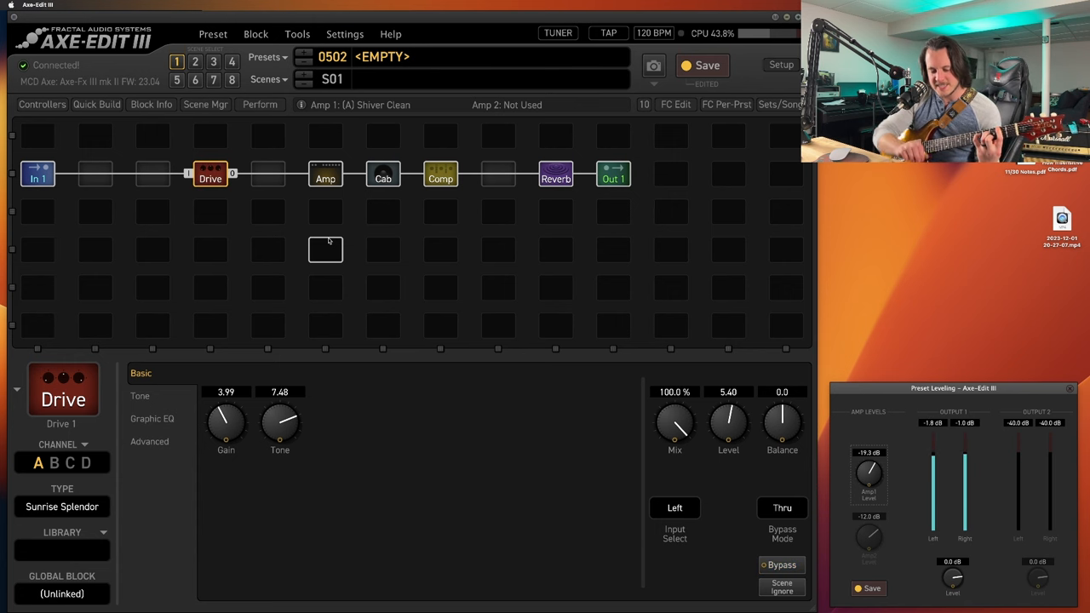
Step: Bypass the drive and switch the preset to scene 2 with the Shiver Lead amp
click(779, 564)
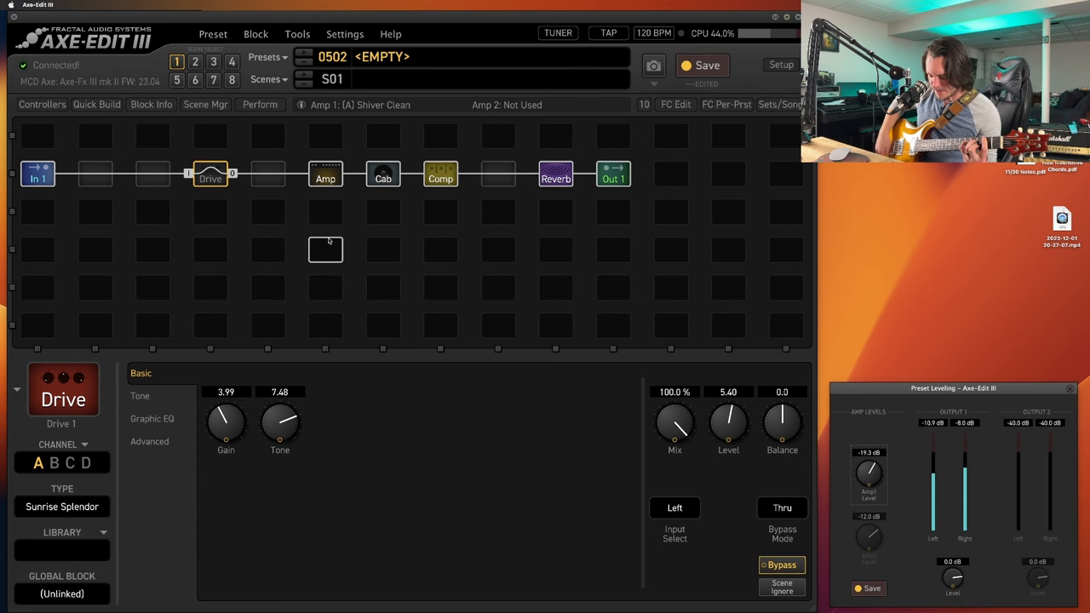
click(195, 61)
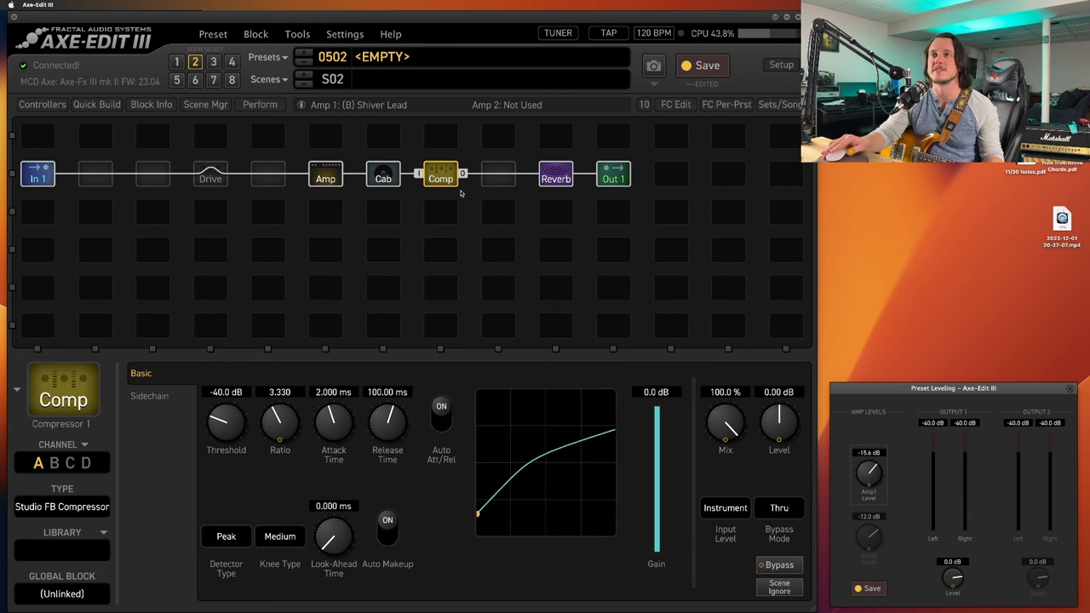
click(778, 565)
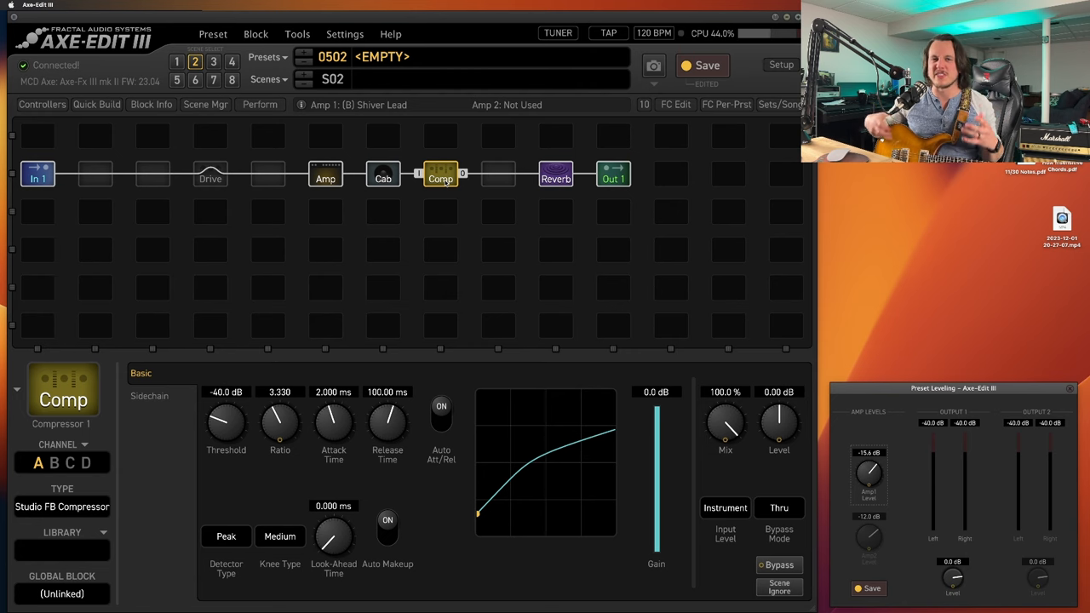
mouse_move(466, 232)
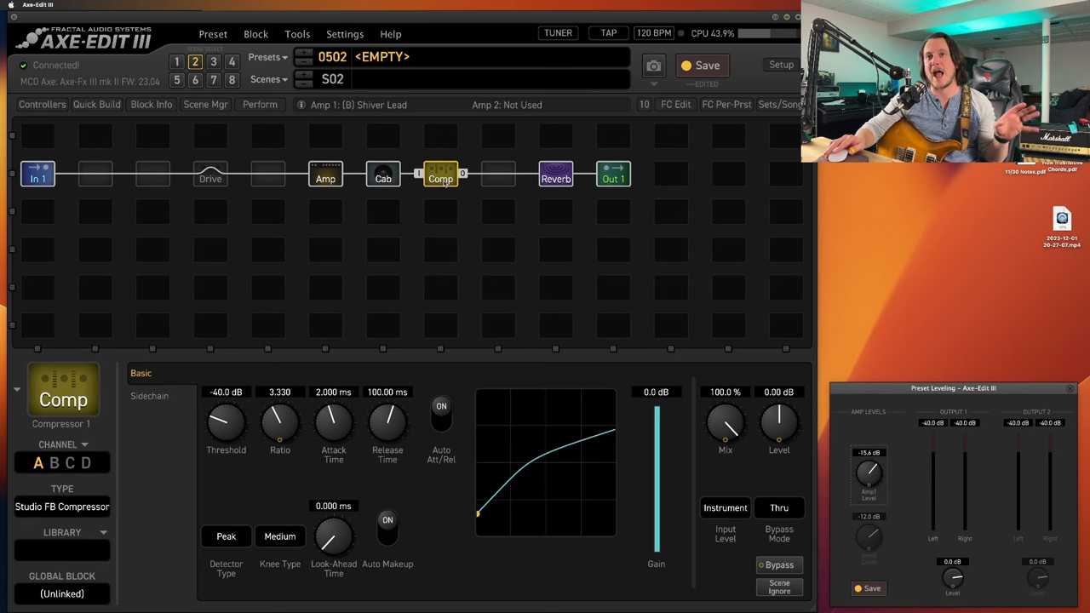
mouse_move(464, 219)
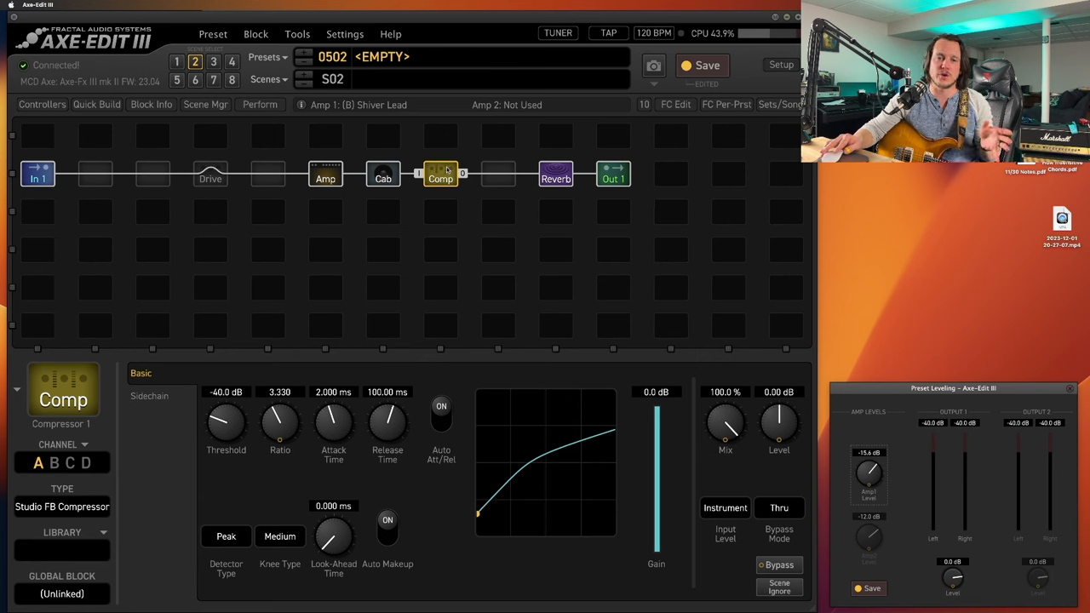
click(62, 507)
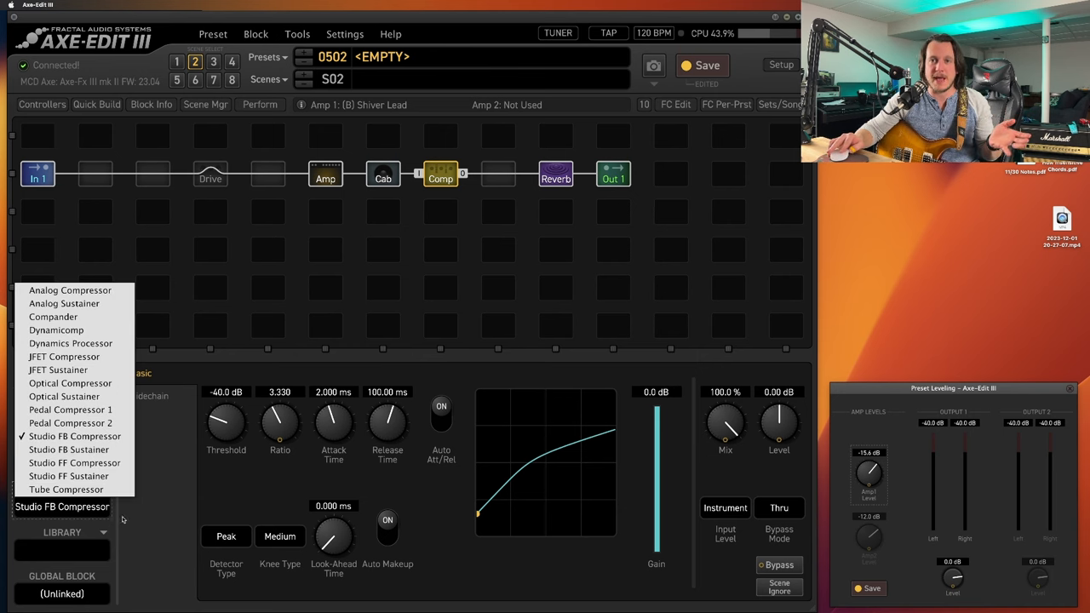
mouse_move(174, 536)
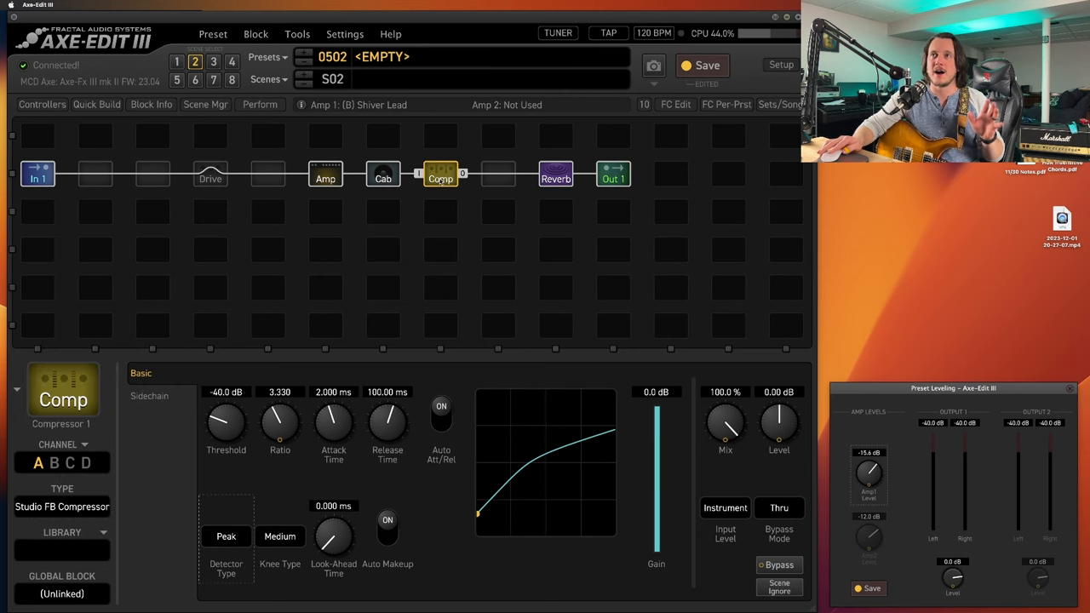
mouse_move(476, 208)
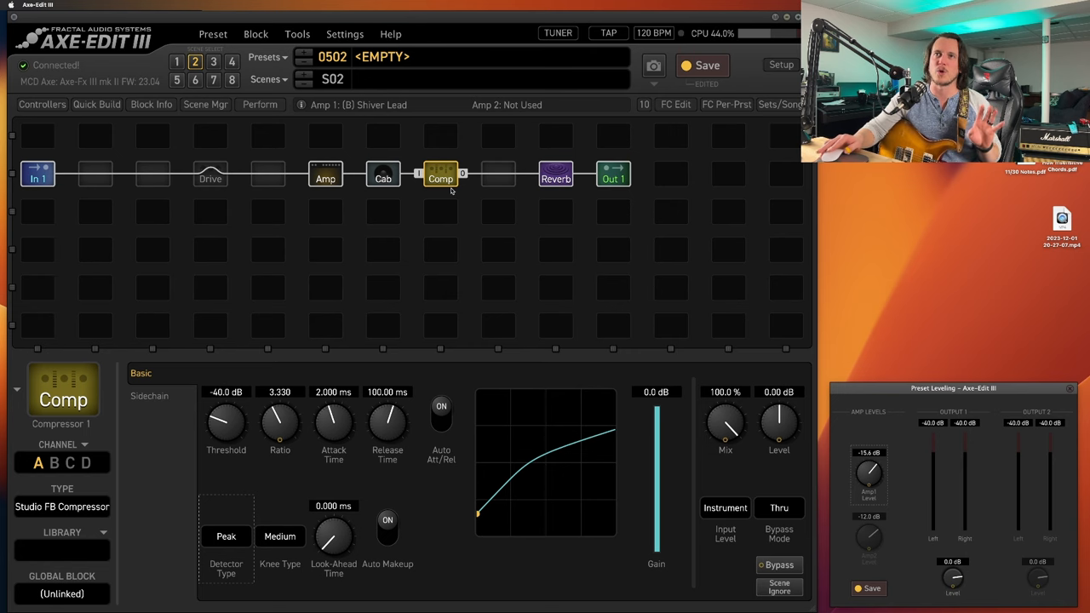
mouse_move(307, 239)
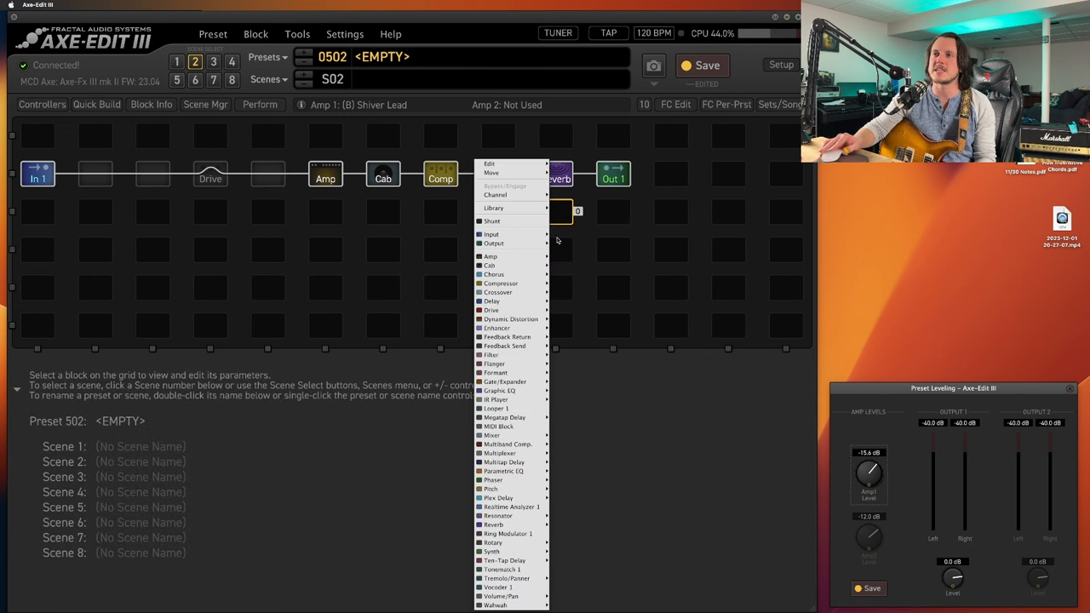
mouse_move(502, 301)
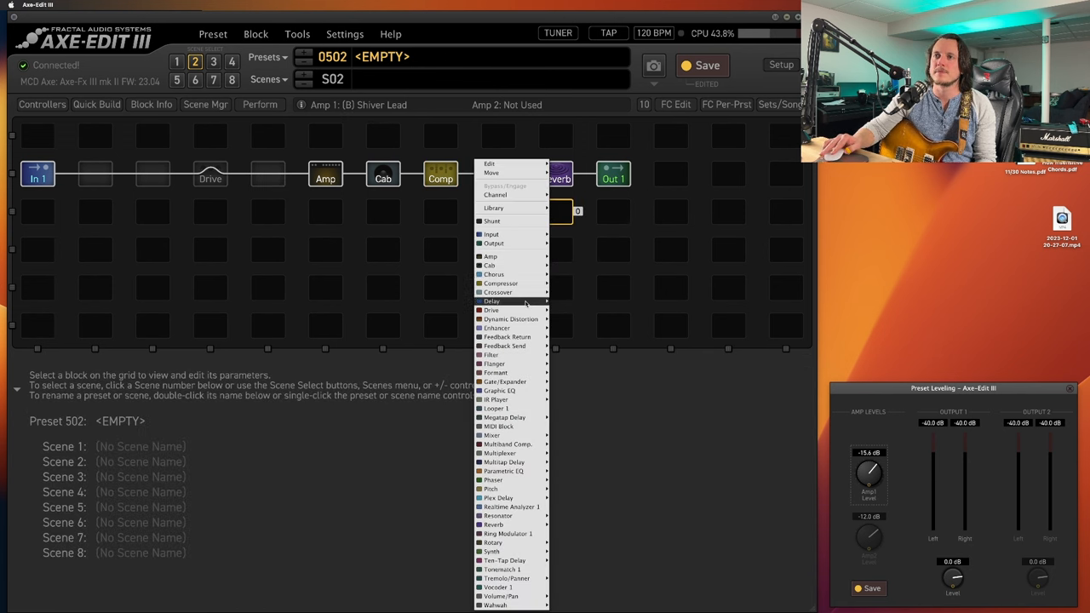
Step: Add a Stereo Tape delay below the reverb and route its output to Out 1
click(491, 300)
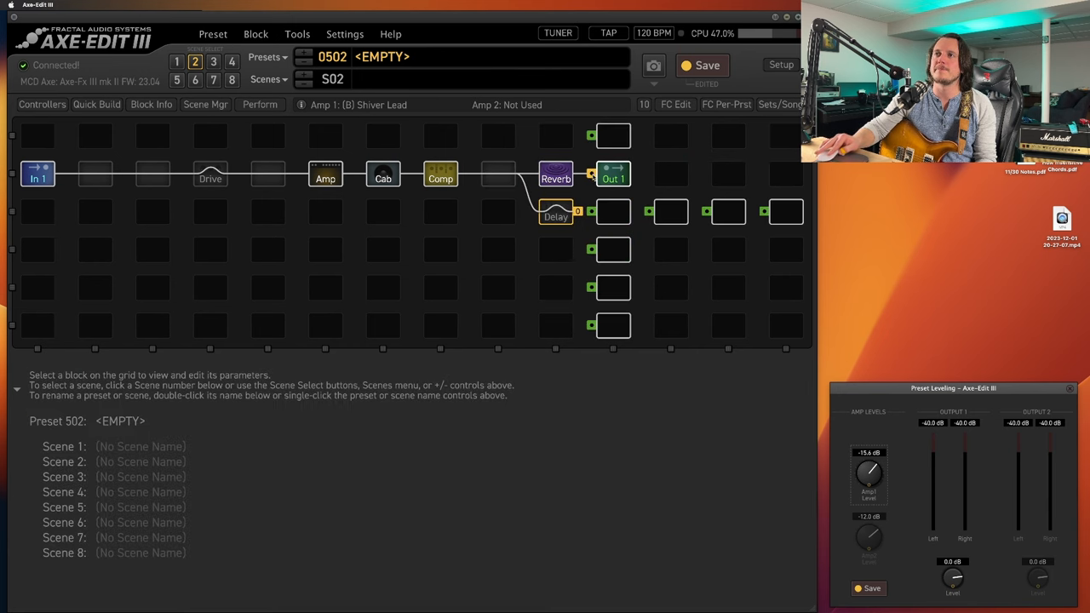
click(555, 211)
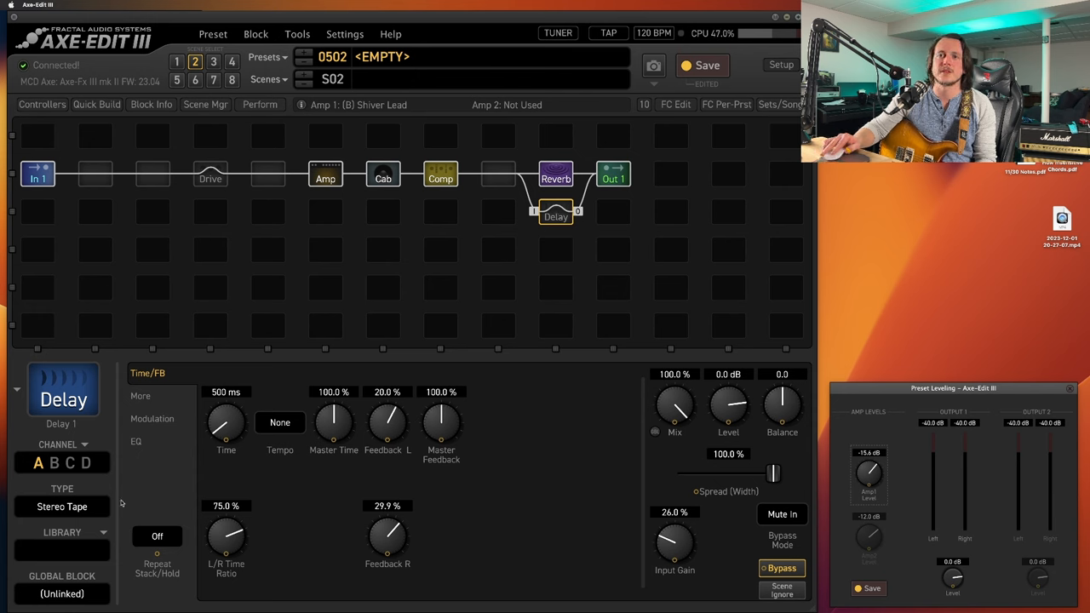
mouse_move(266, 521)
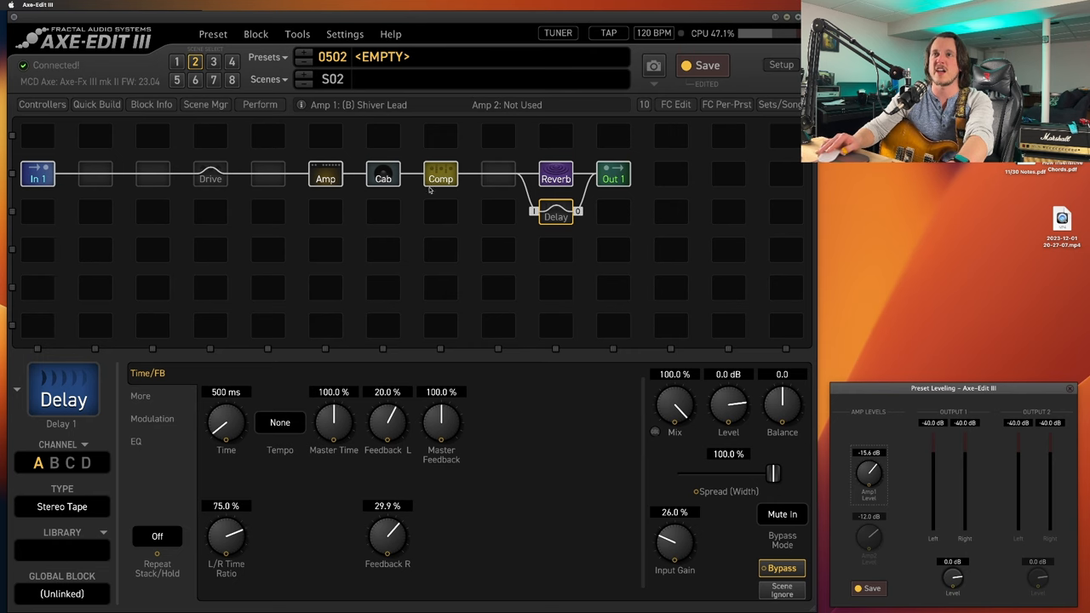
Step: Set the Shiver Lead amp's preamp boost type to Super OD and engage the Stereo Tape delay
click(325, 174)
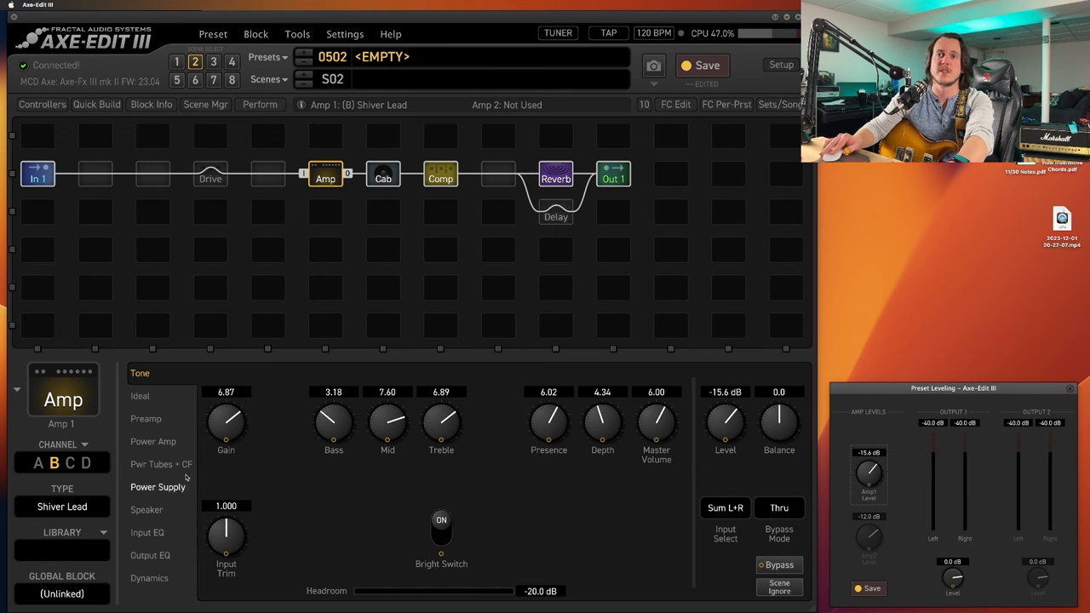
click(145, 418)
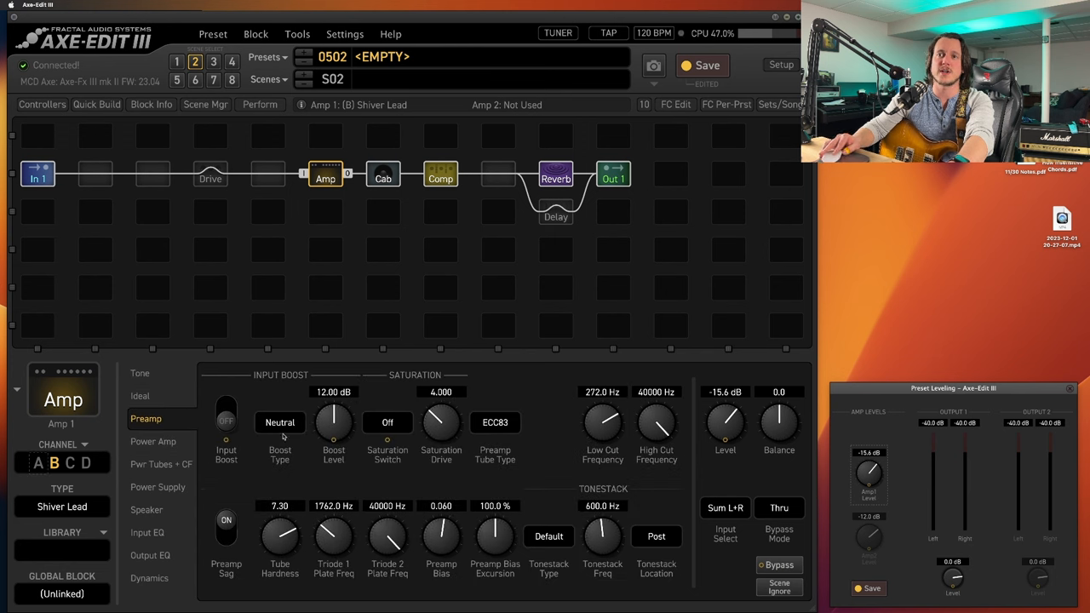
click(280, 422)
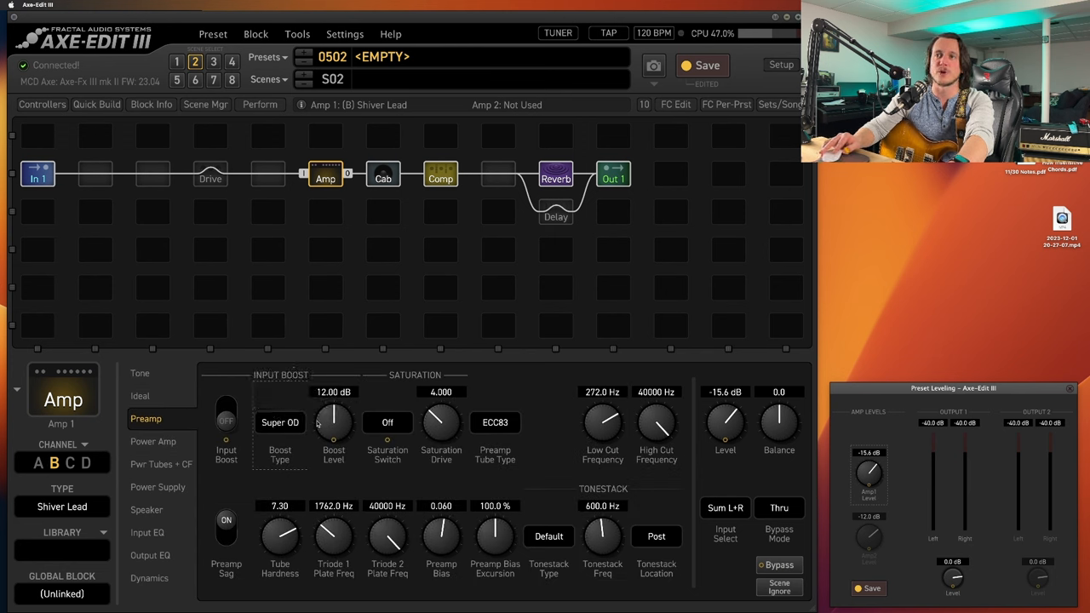
click(226, 417)
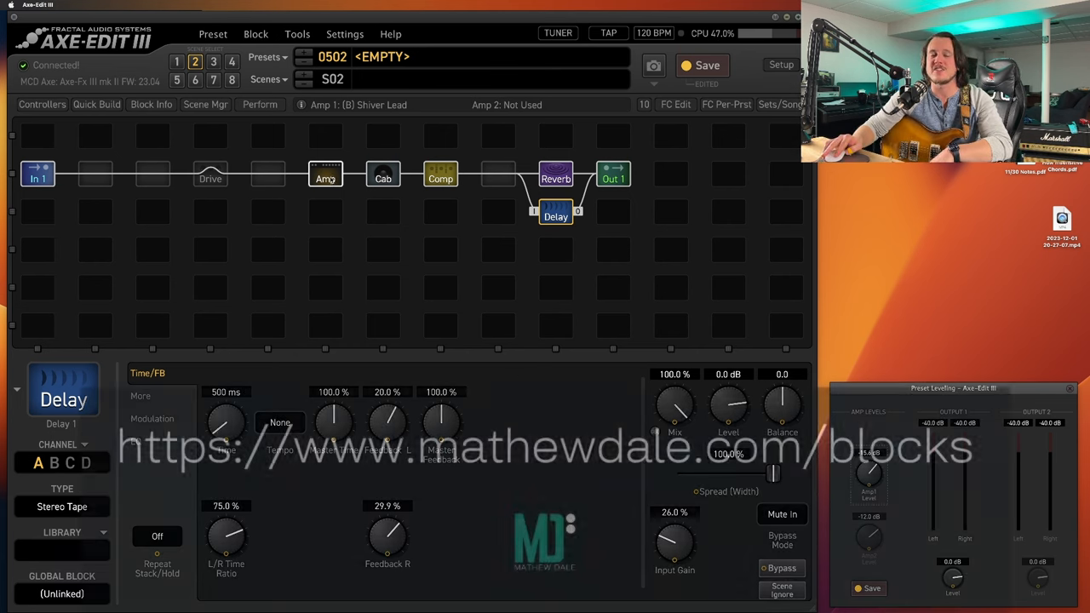
Step: Review the Bog RB cab's library list, then return to the Studio FB compressor settings
click(325, 175)
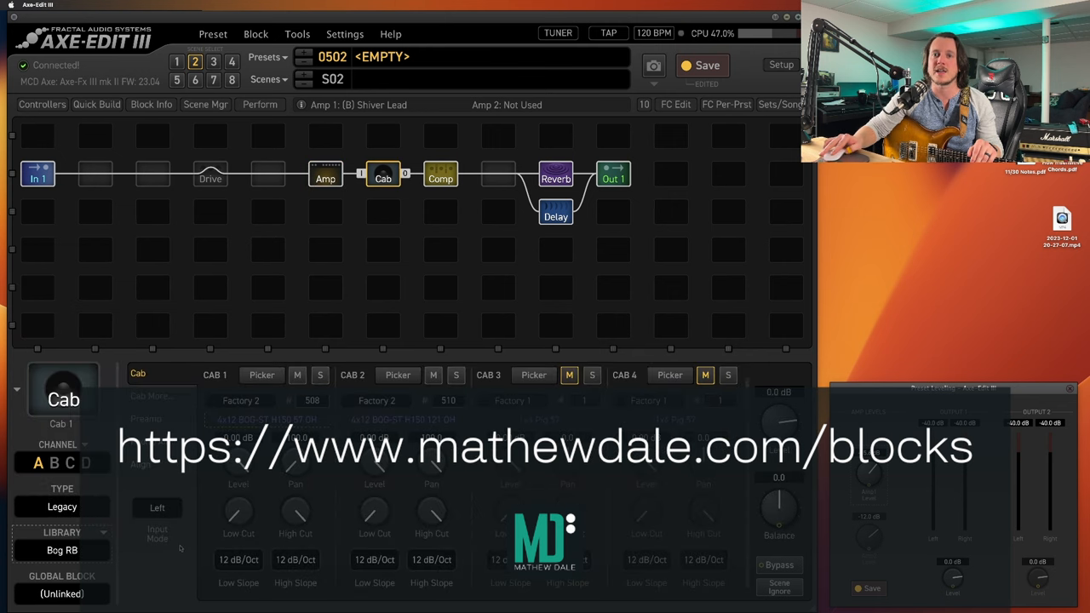
click(61, 550)
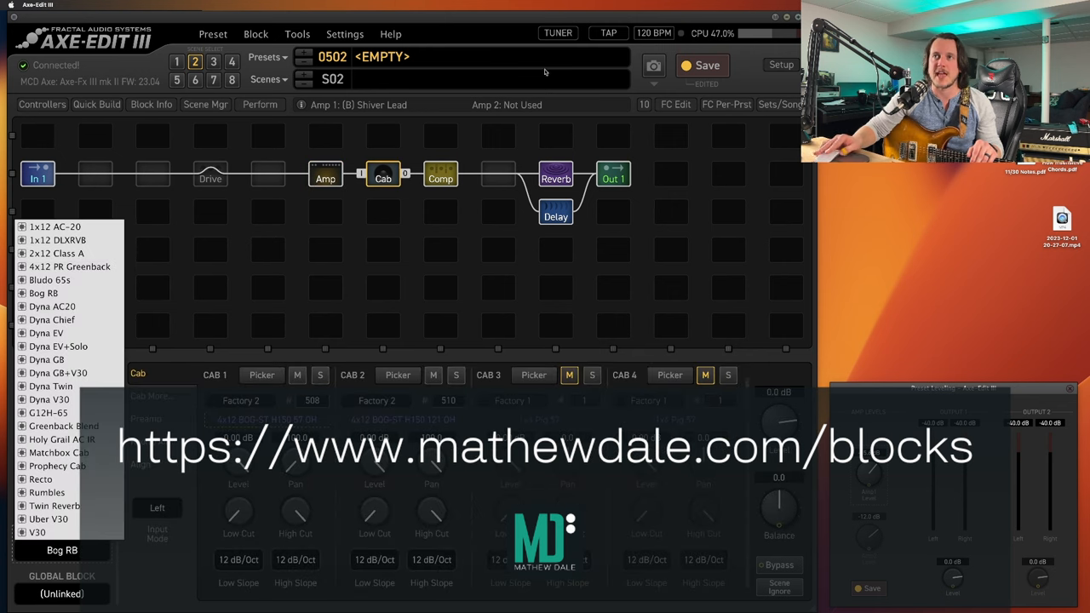
click(440, 176)
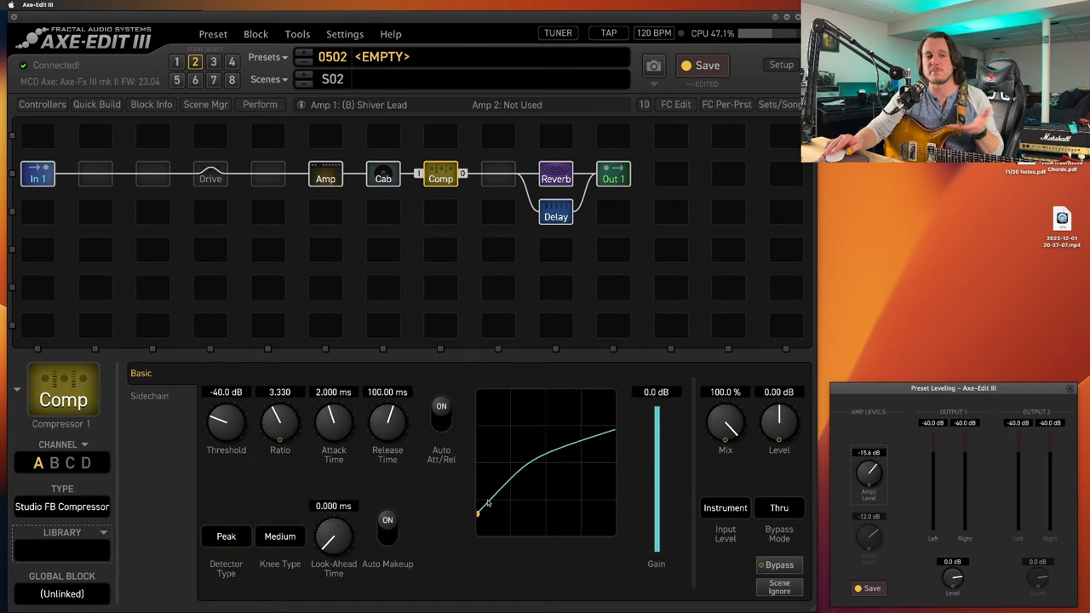
mouse_move(483, 511)
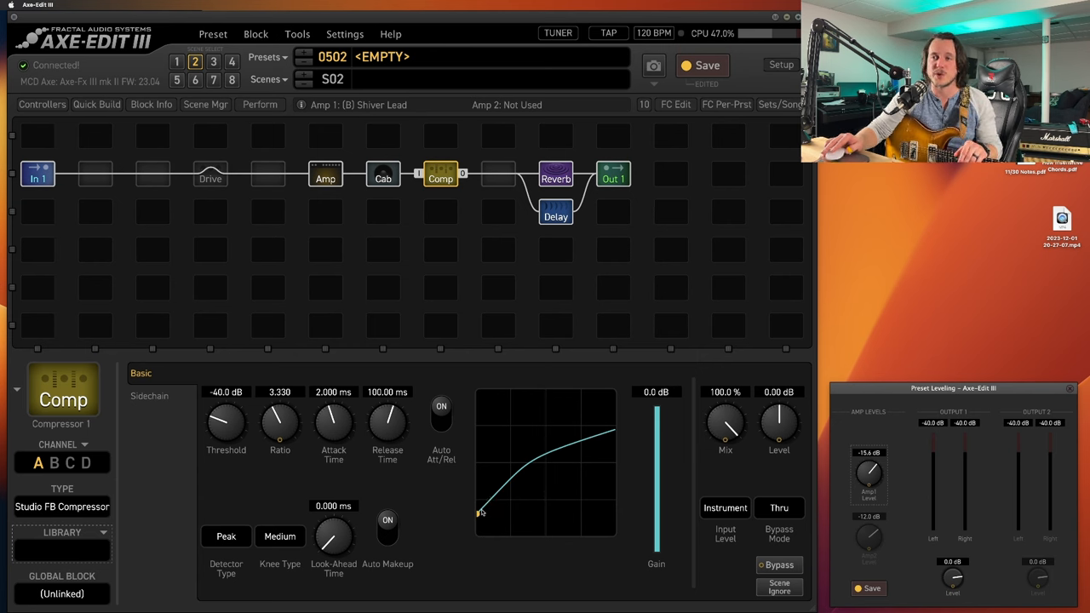